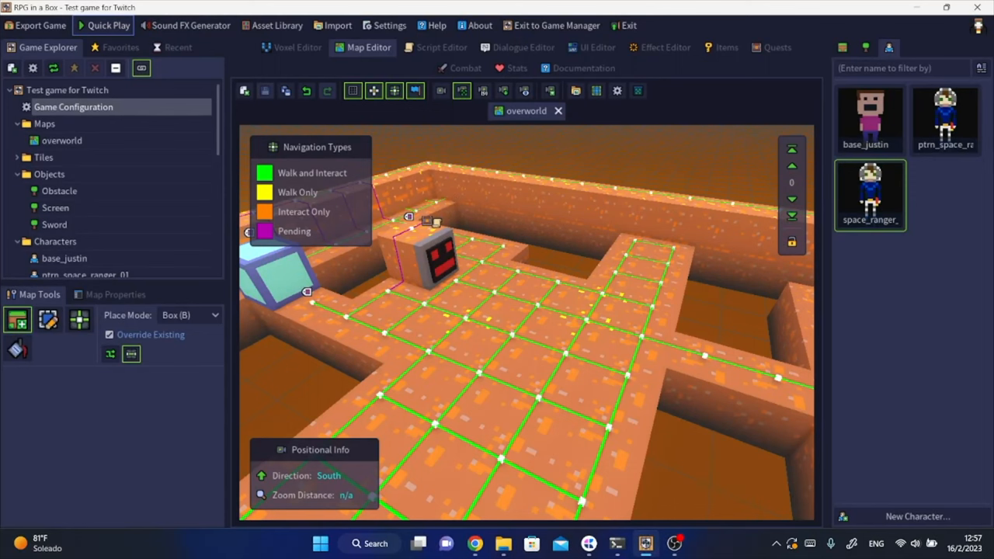
# Import the blonde sk_female character from the built-in model library
pyautogui.click(277, 25)
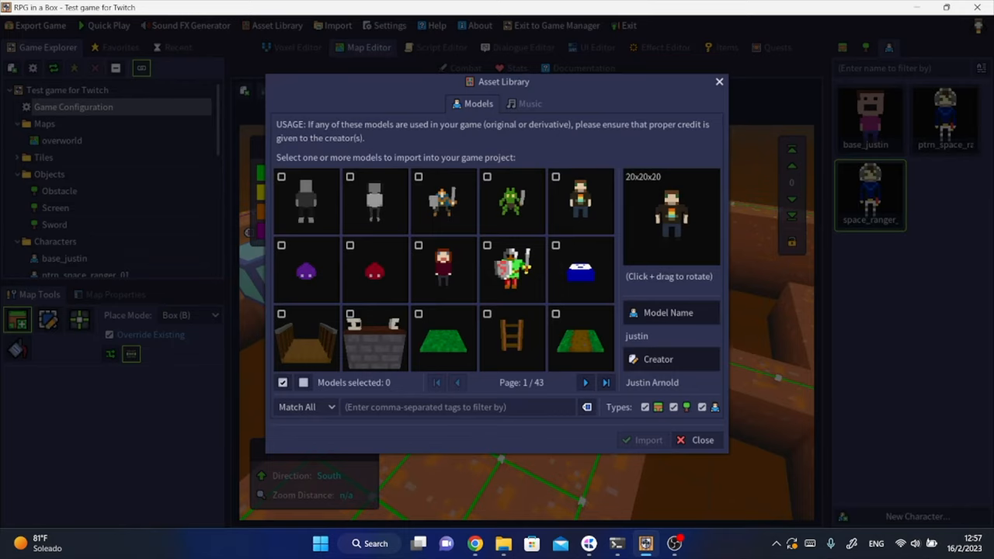
pyautogui.click(585, 382)
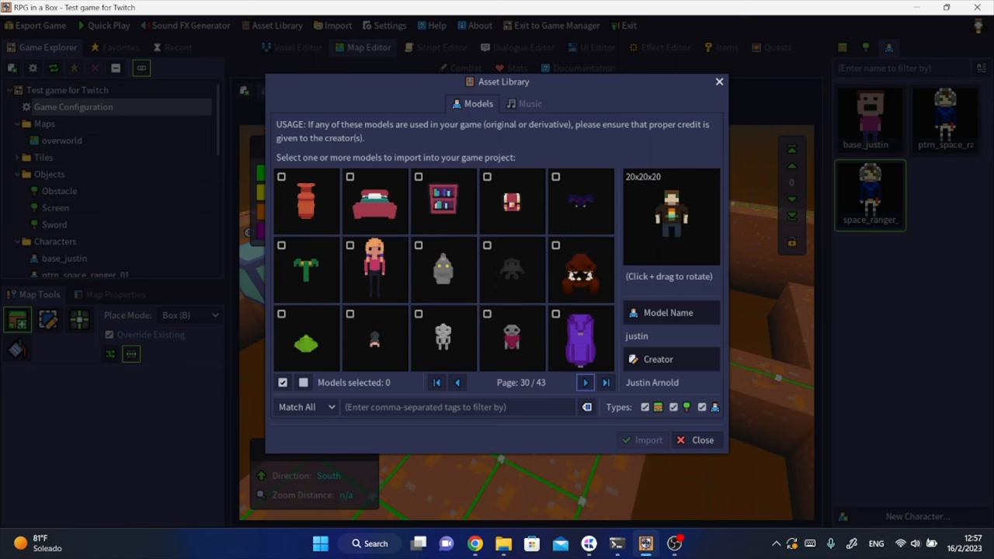
pyautogui.click(374, 270)
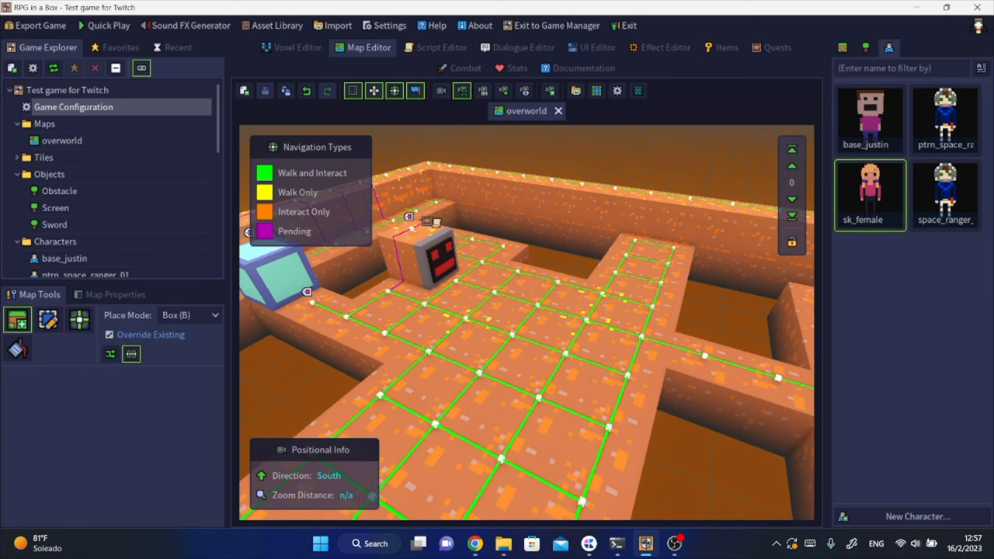
# Review Game Configuration settings, then launch a Quick Play test of the game
pyautogui.click(73, 106)
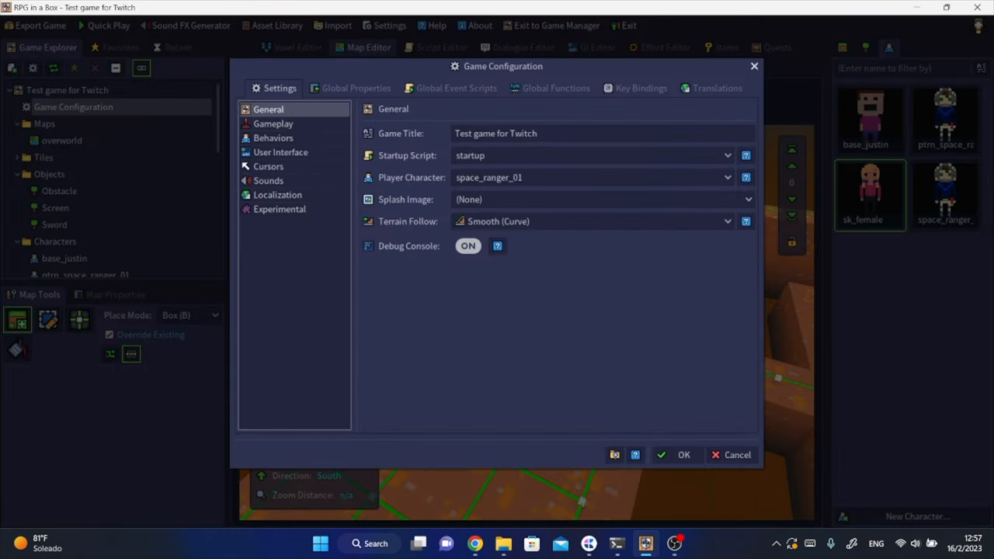
pyautogui.click(726, 177)
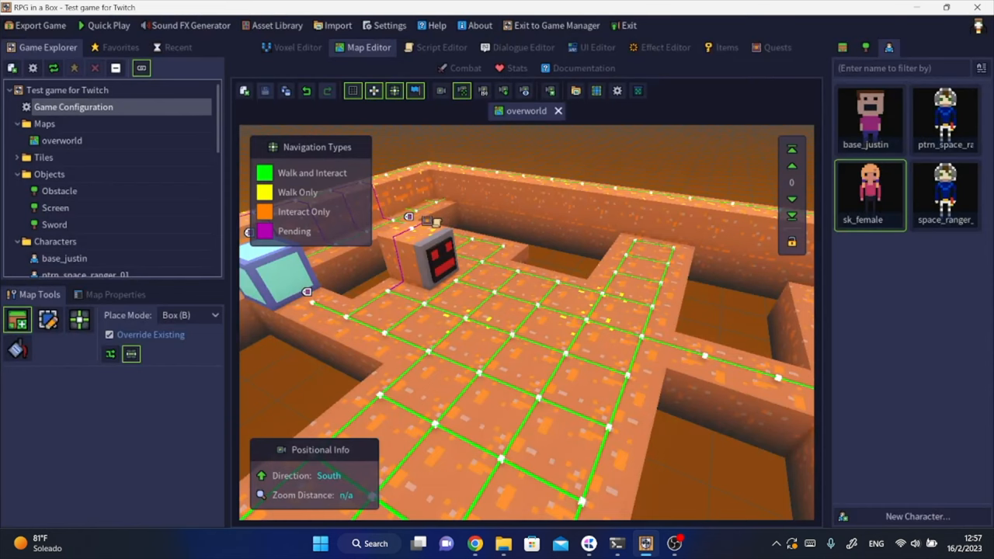
pyautogui.click(108, 25)
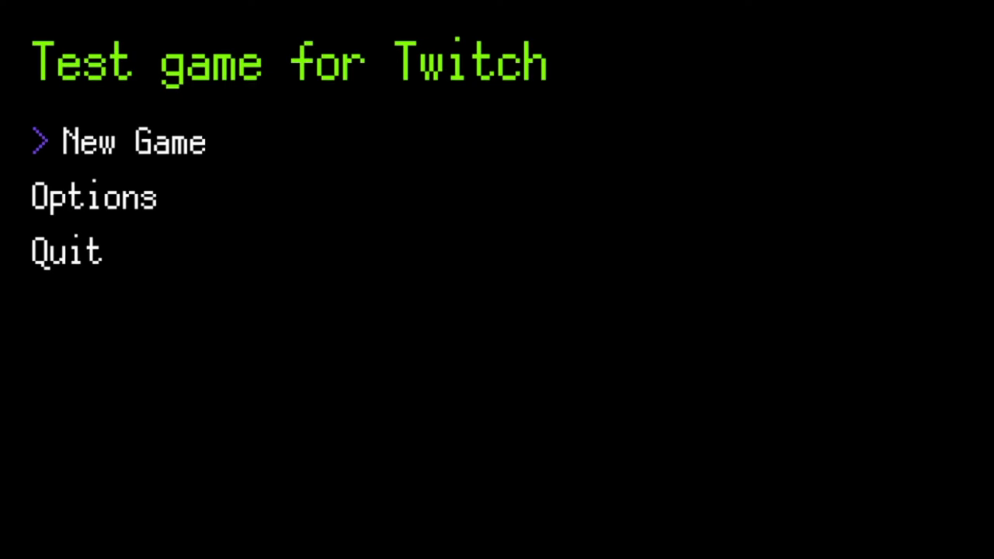
# Choose New Game from the test game's title menu to playtest the map
pyautogui.click(132, 142)
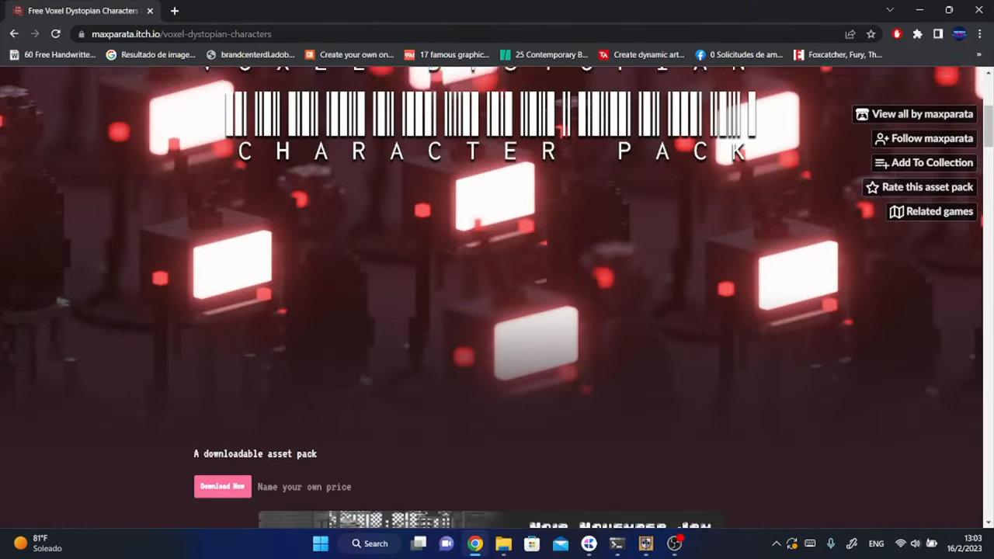
# Scroll the Voxel Dystopian Character Pack page down to the Gestapo characters
pyautogui.scroll(-3)
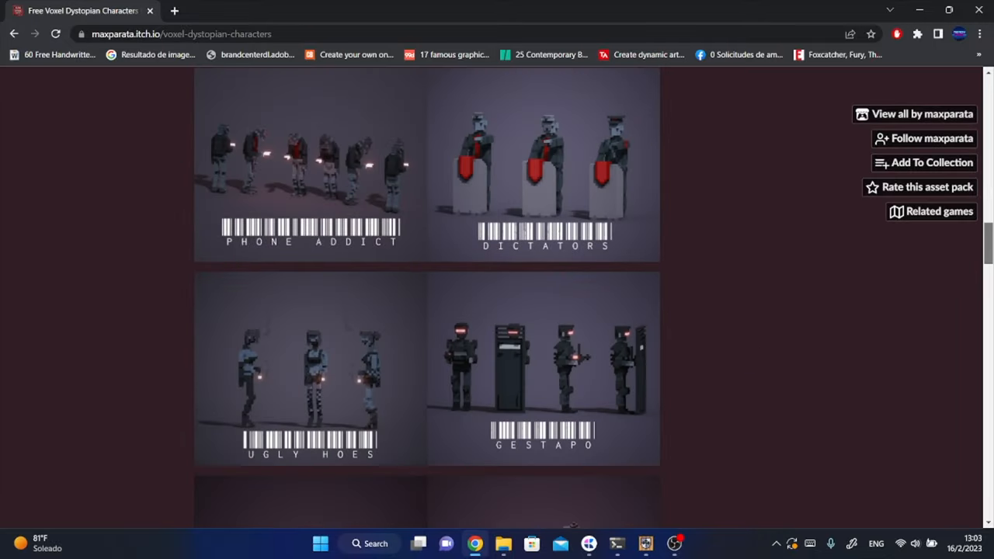
pyautogui.scroll(-3)
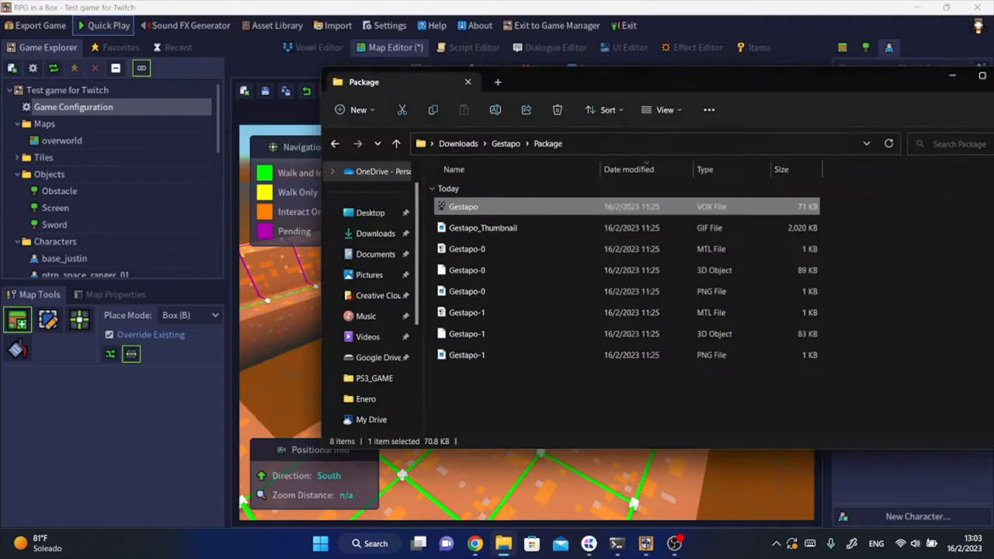
# Import the Gestapo.vox model into the project as a character
pyautogui.doubleClick(463, 206)
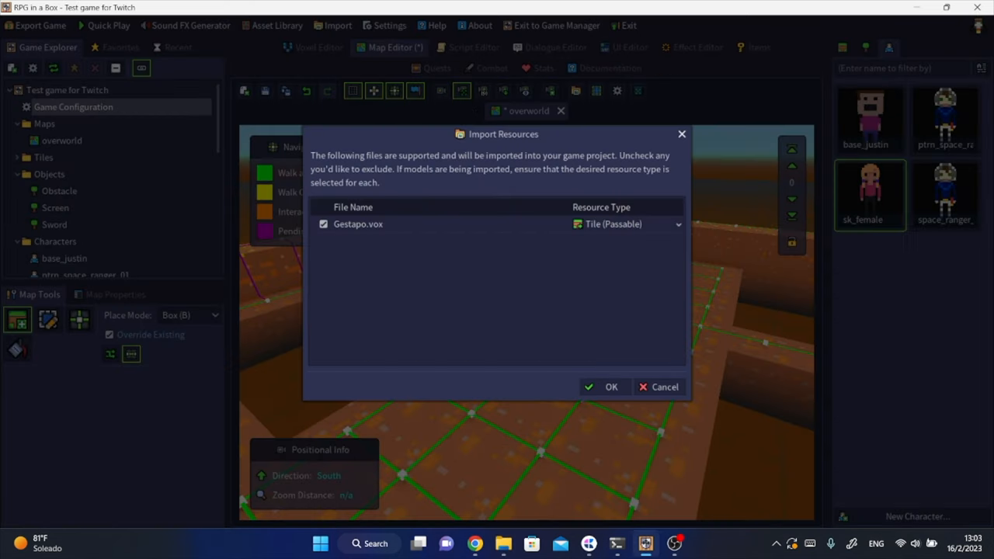
pyautogui.click(611, 387)
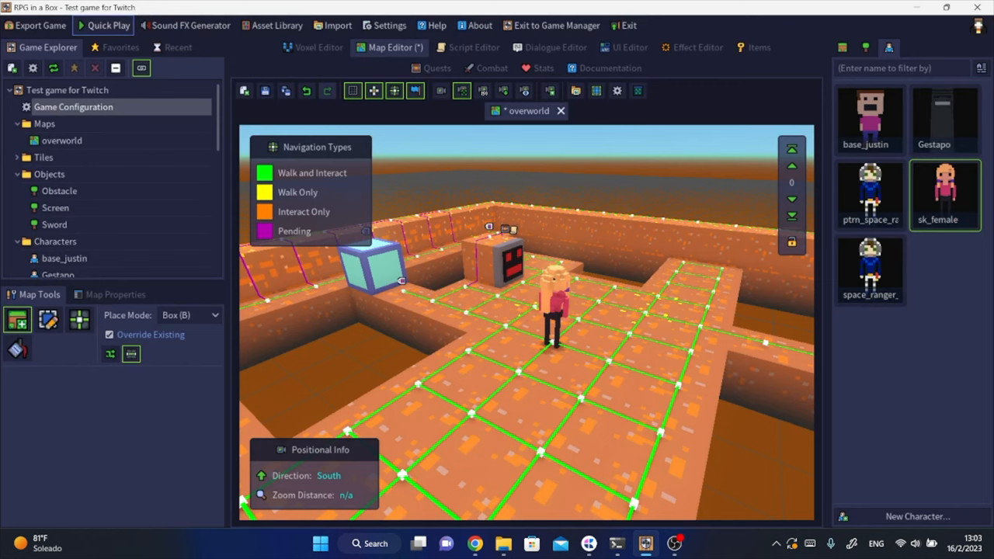
# Inspect the Gestapo model in the Voxel Editor and place it on the overworld map
pyautogui.doubleClick(945, 117)
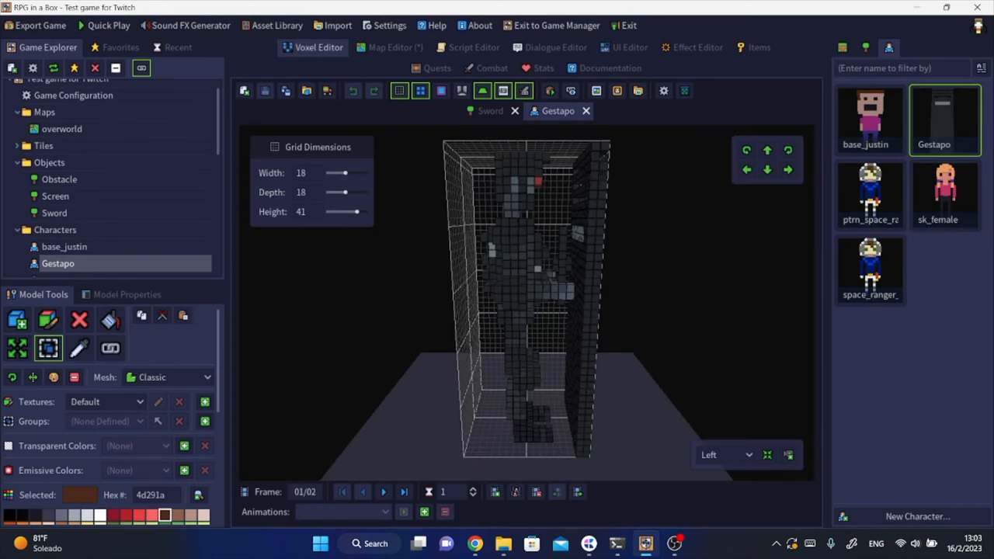
pyautogui.click(389, 48)
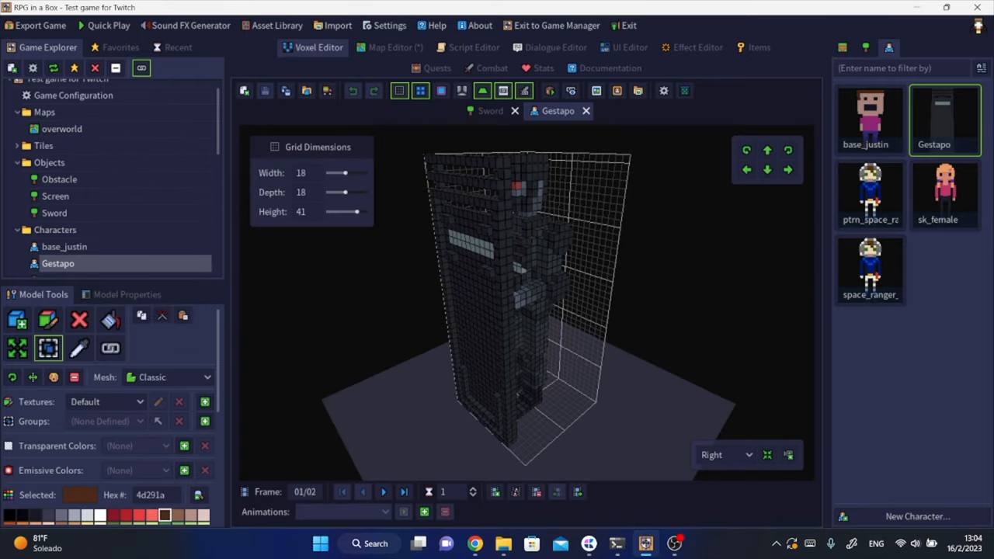
pyautogui.click(127, 294)
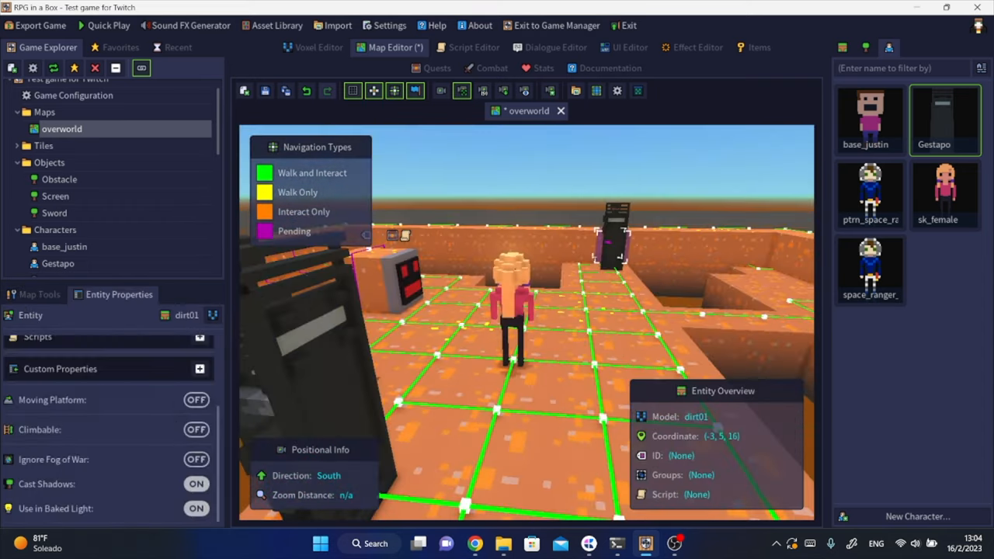
pyautogui.click(108, 24)
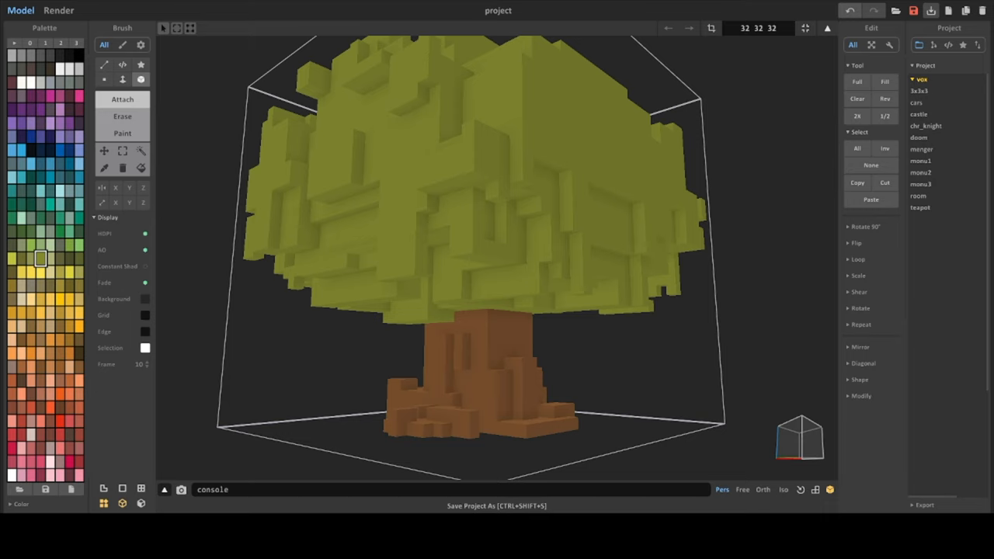
# Save the voxel tree model as a .vox project file
pyautogui.click(58, 10)
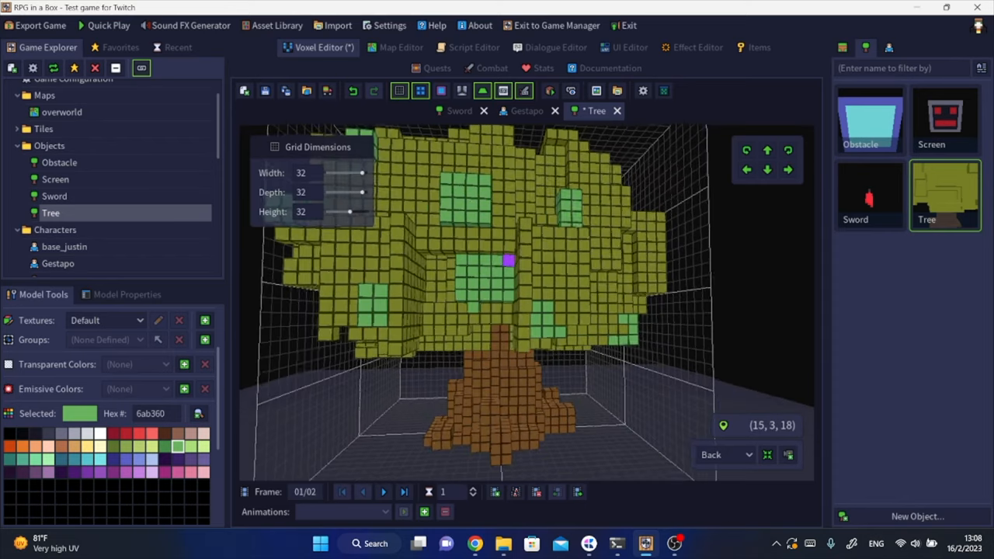
# Add a new animation named Wind to the Tree object
pyautogui.click(424, 511)
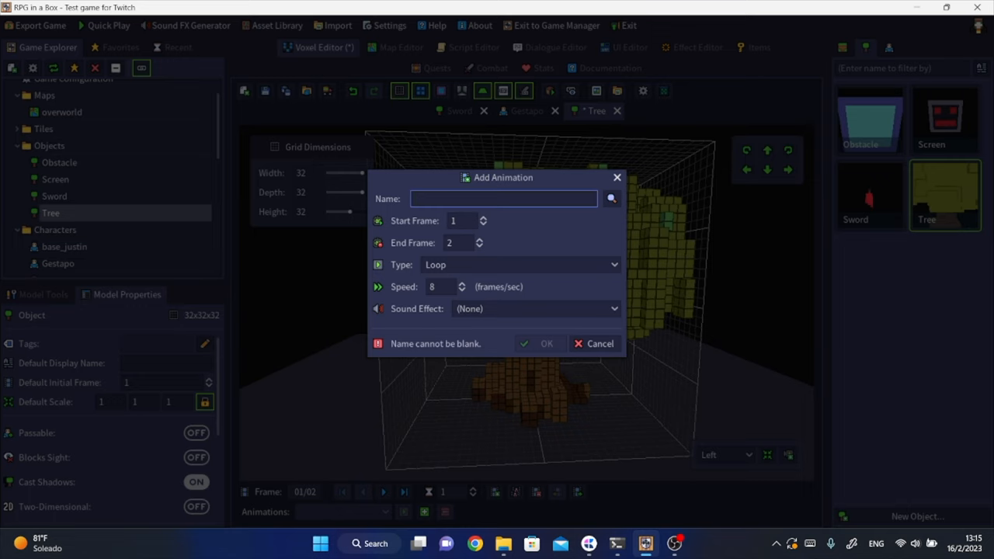
pyautogui.write('Wind')
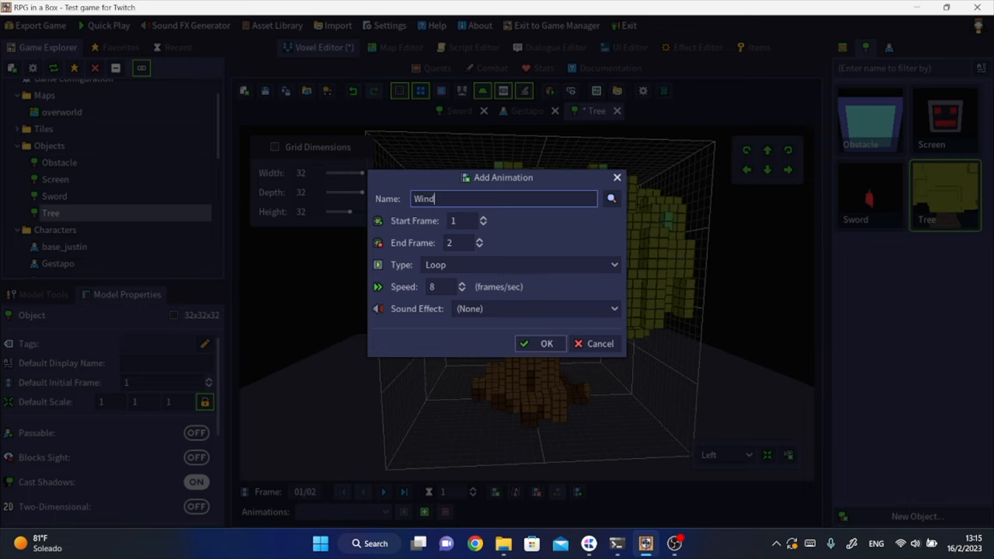
pyautogui.click(547, 343)
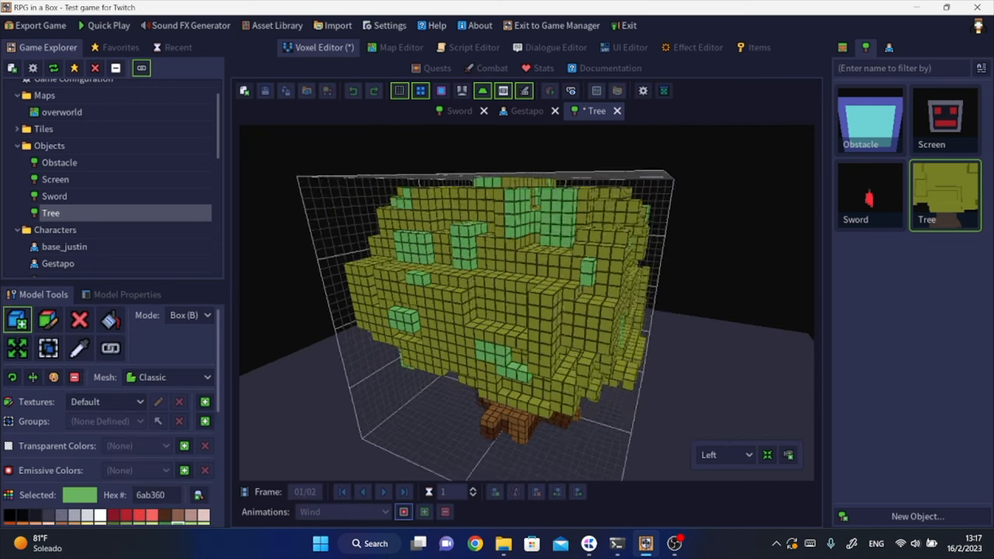
# Edit the Wind animation's second frame and set its speed to 2 frames per second
pyautogui.click(724, 455)
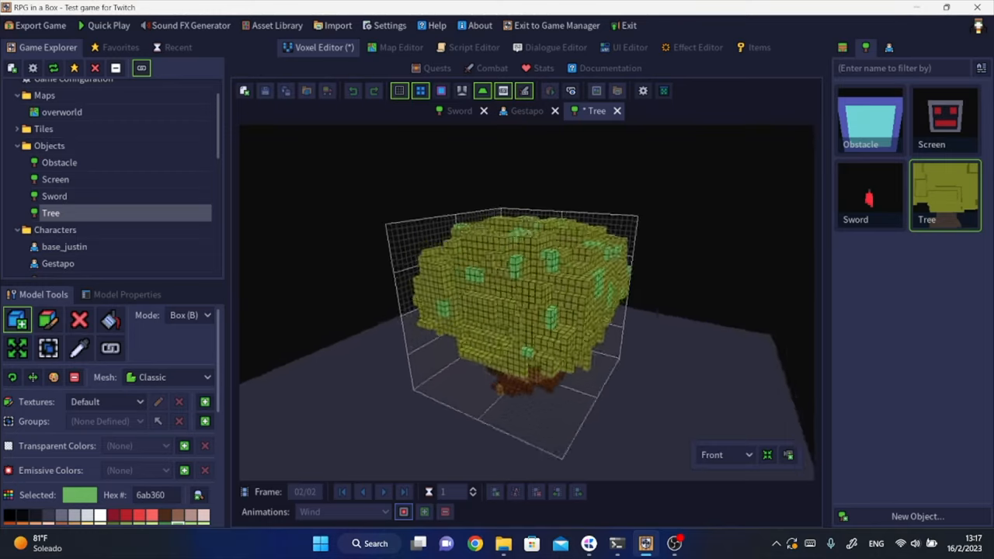
pyautogui.click(725, 454)
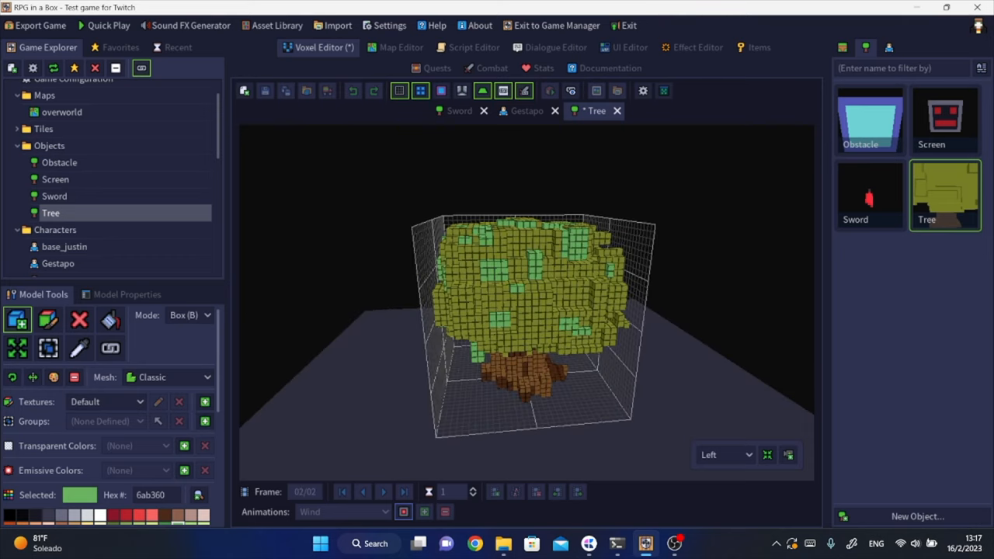
pyautogui.click(127, 294)
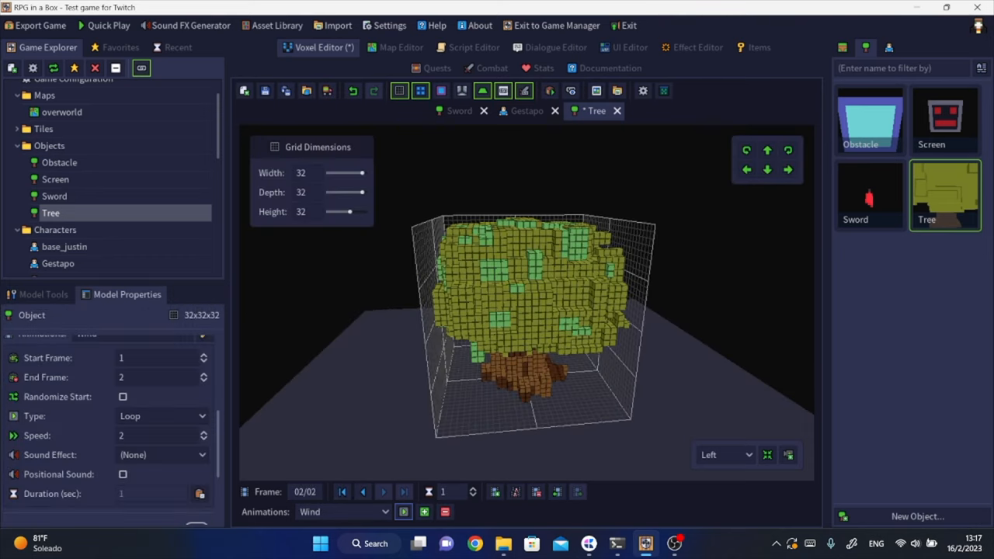
pyautogui.click(394, 48)
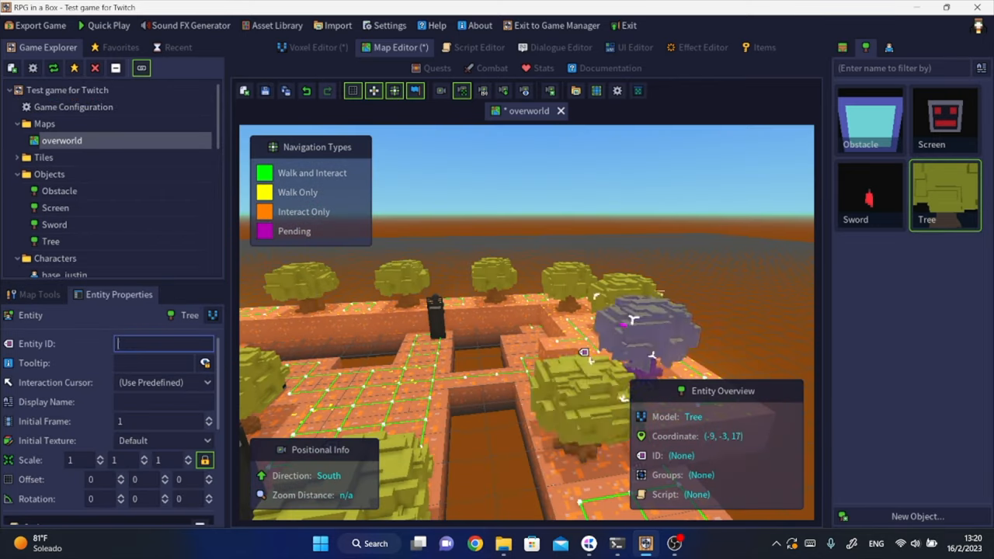
# Give a placed tree the entity ID tree0 and bring up the Tree_animations script
pyautogui.write('tree0')
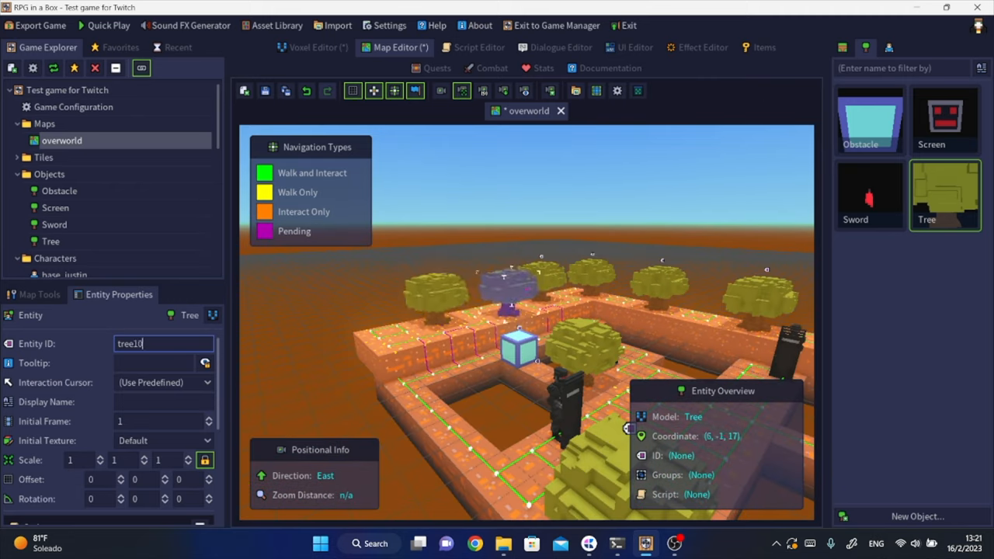
pyautogui.click(479, 47)
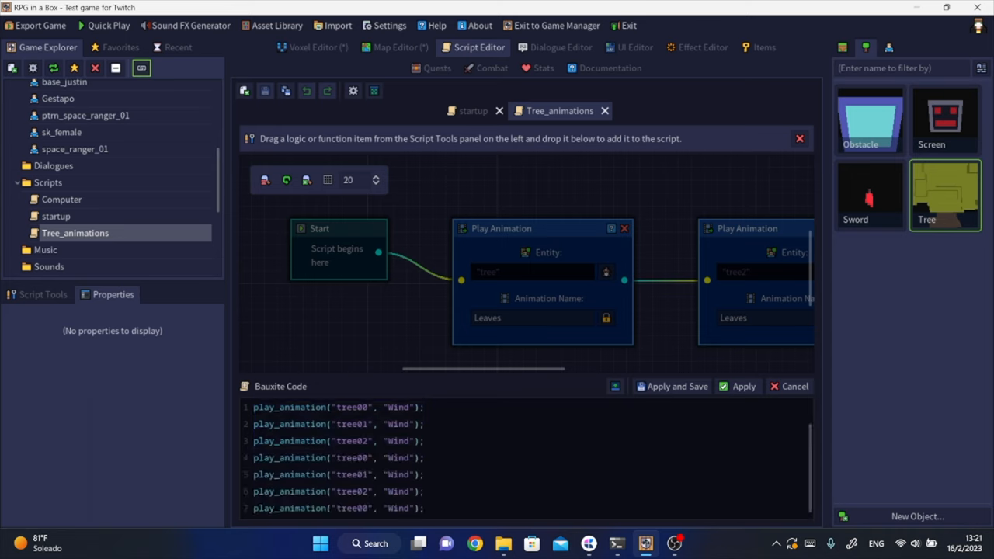
# Scroll through the play_animation lines for tree00 to tree08 with Wind
pyautogui.scroll(-3)
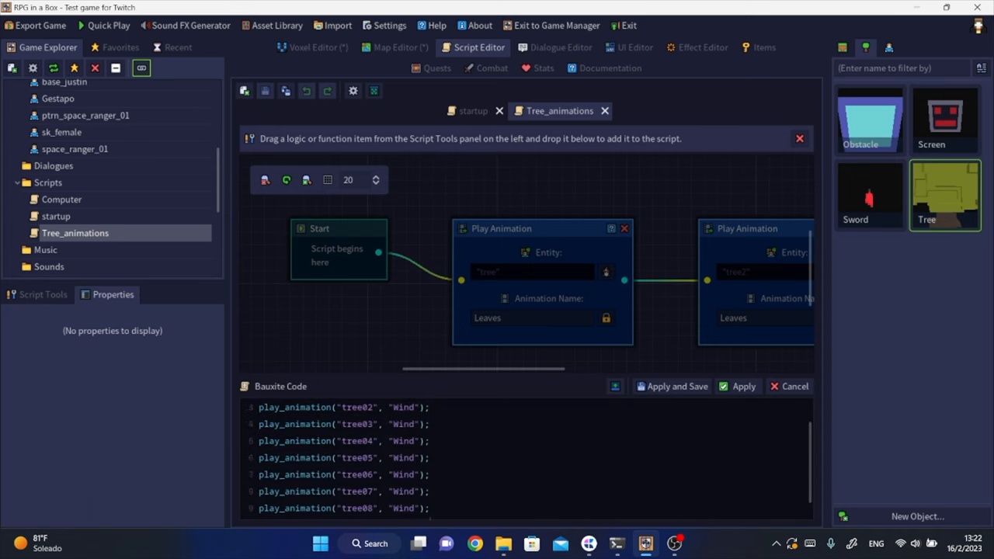
pyautogui.scroll(-3)
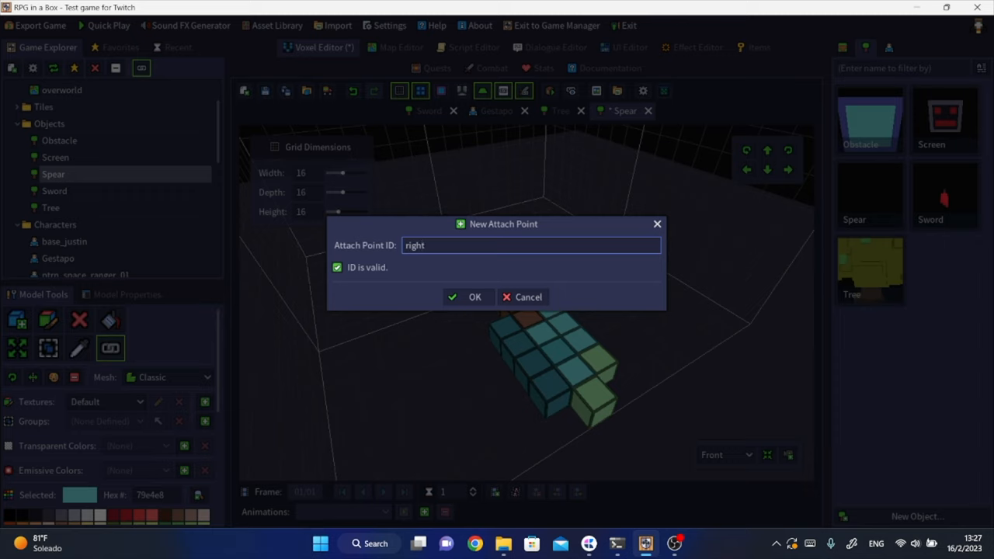
# Confirm the right_hand attach point, tag the Spear model weapon, and go to Items
pyautogui.click(468, 297)
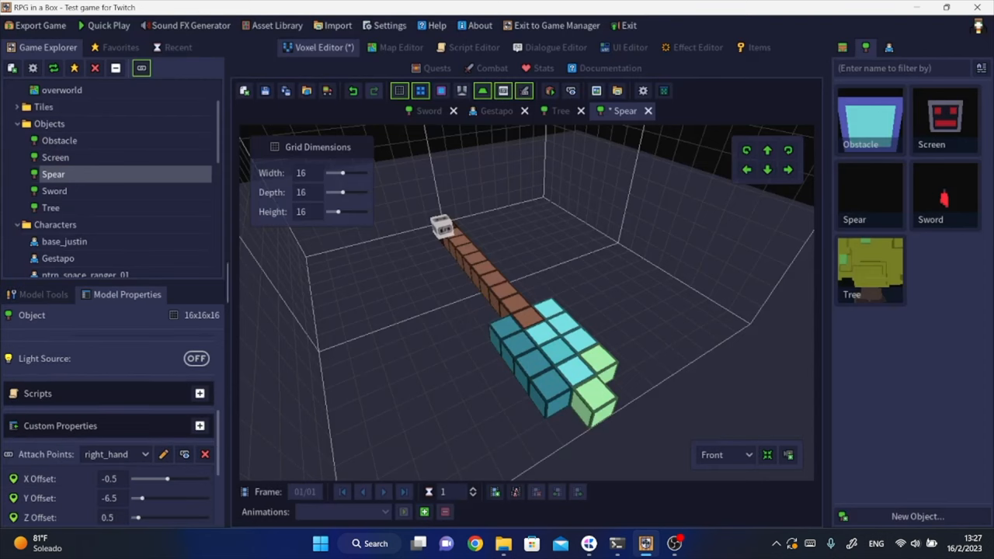
pyautogui.click(127, 294)
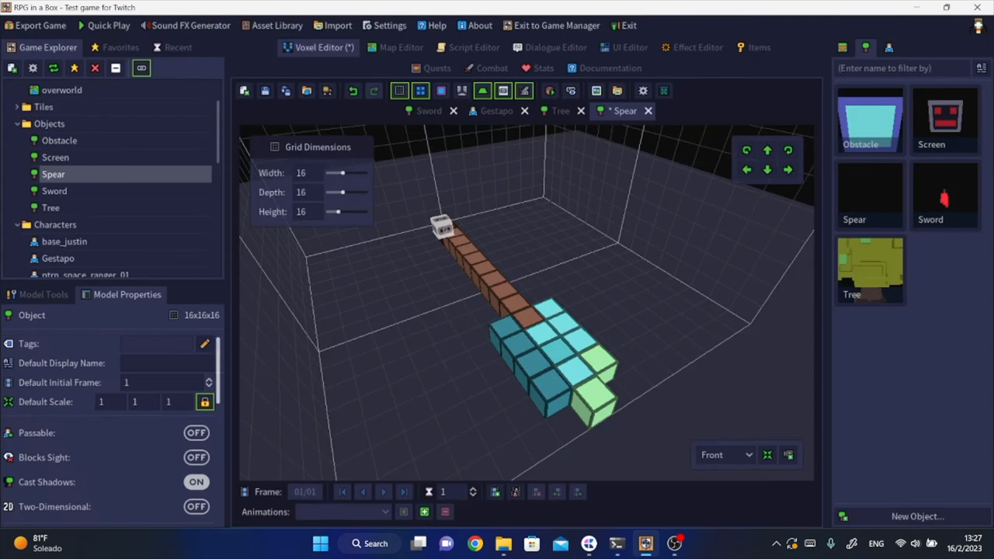
pyautogui.write('weapon')
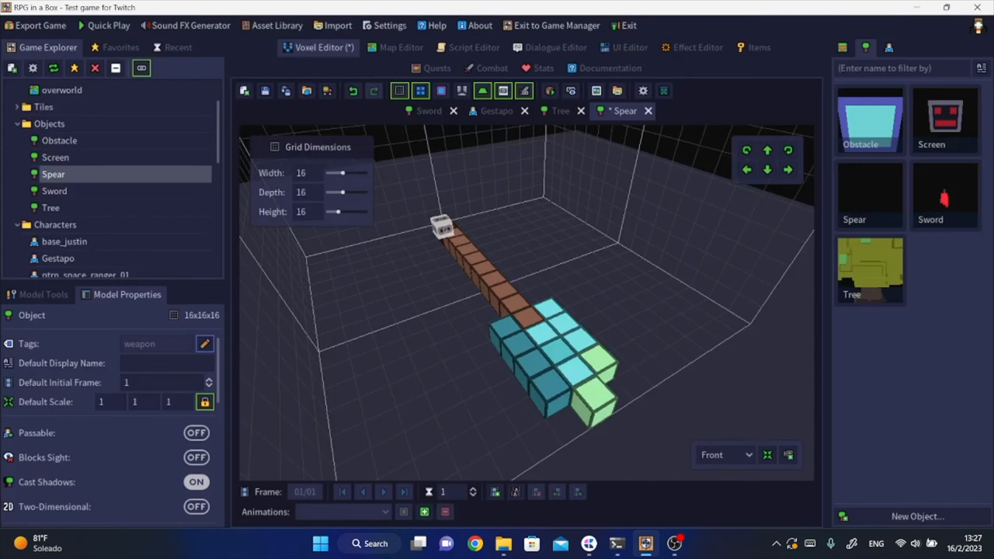
pyautogui.click(752, 47)
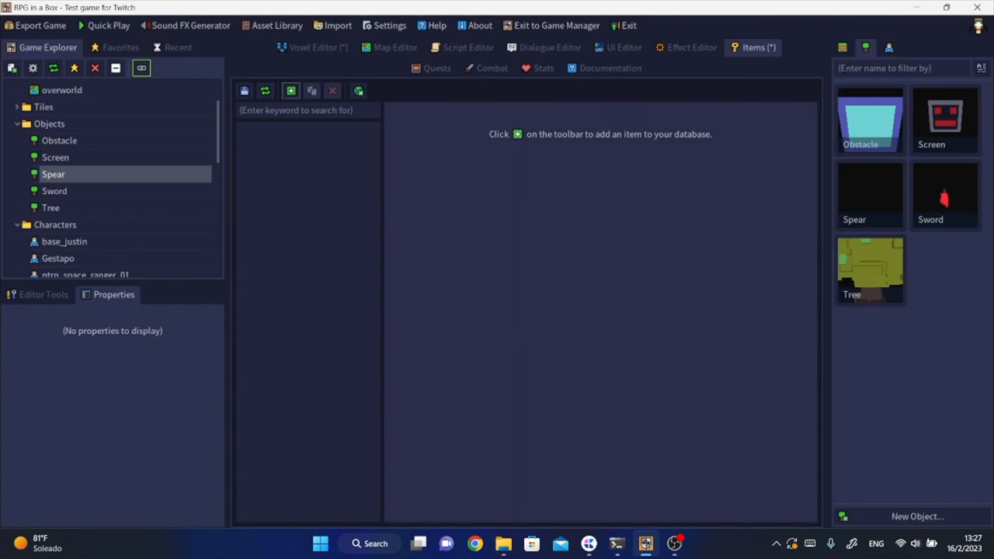
# Add a new Spear item to the database and make it equippable
pyautogui.click(290, 91)
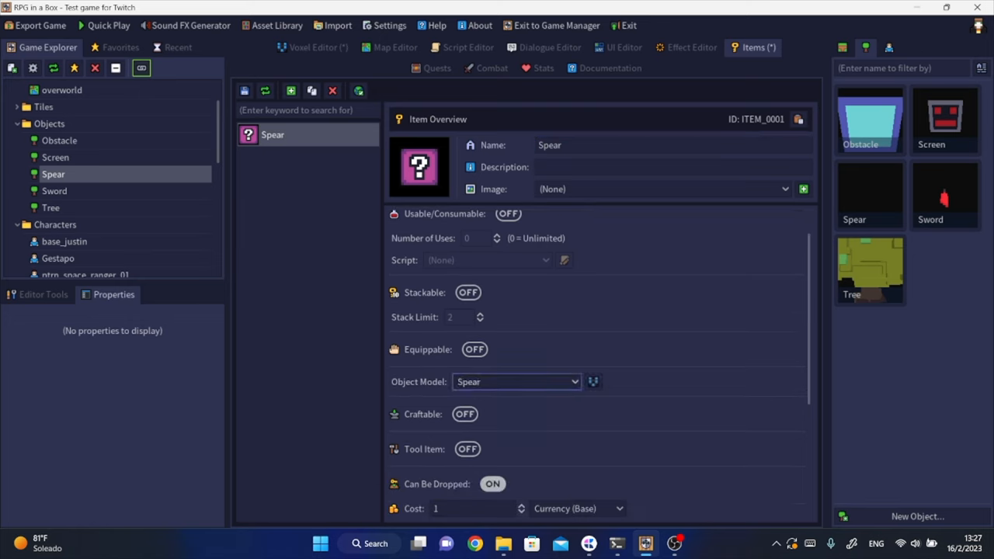
pyautogui.click(474, 350)
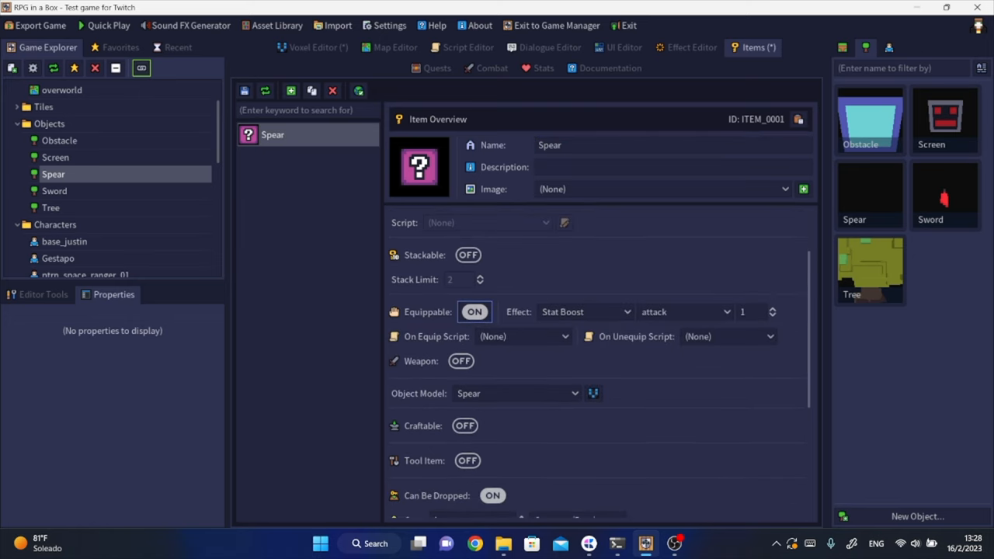
pyautogui.scroll(-3)
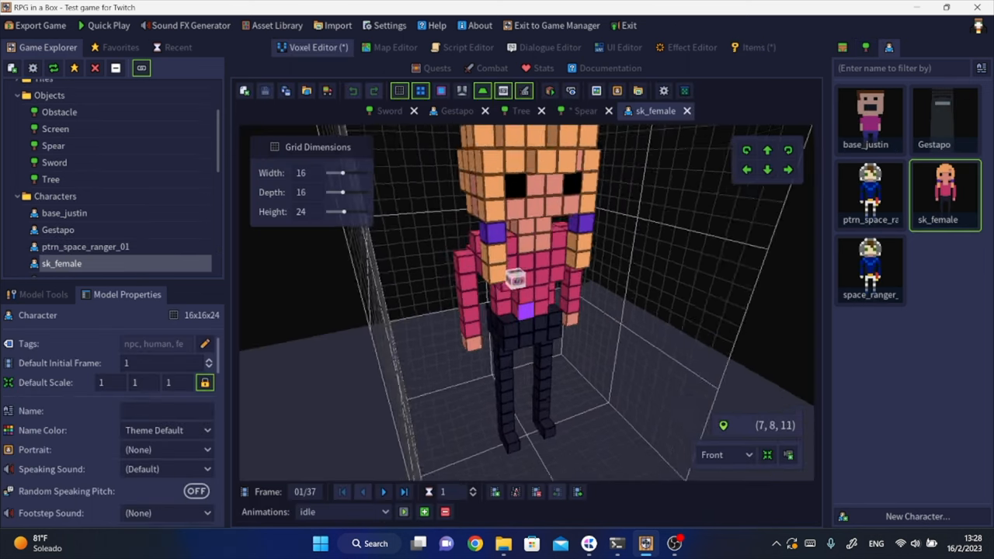
# Check the Spear model, return to the item settings, and bring up the startup script
pyautogui.click(583, 111)
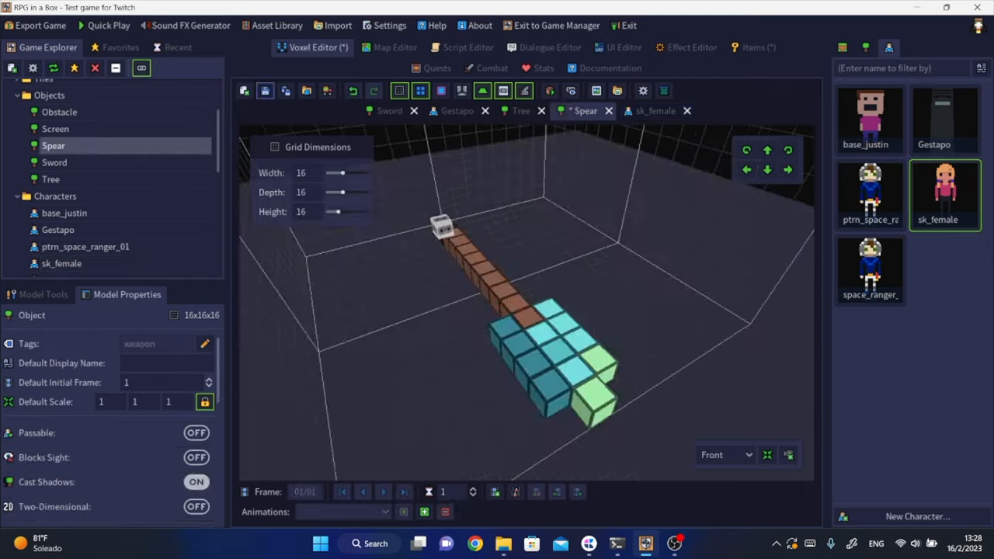
pyautogui.click(726, 47)
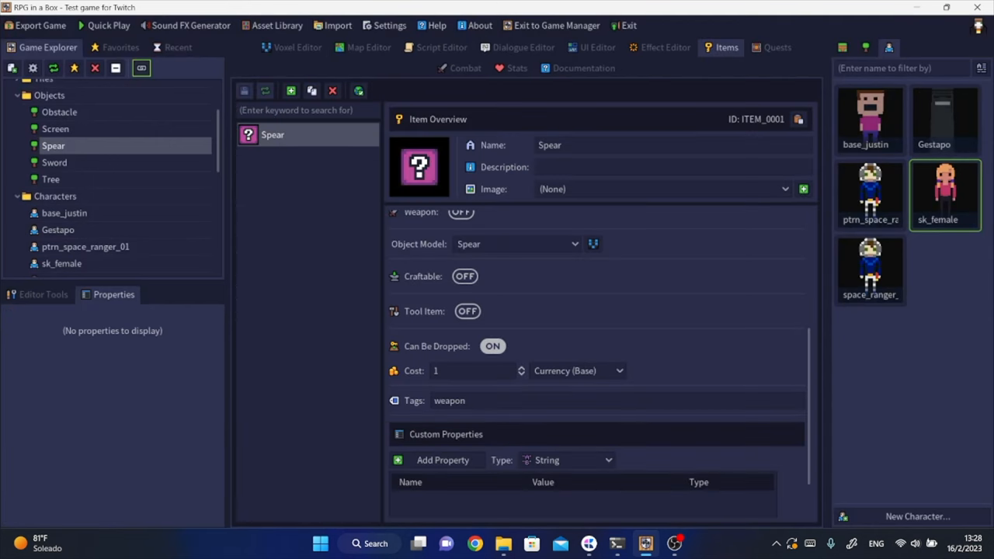
pyautogui.click(441, 47)
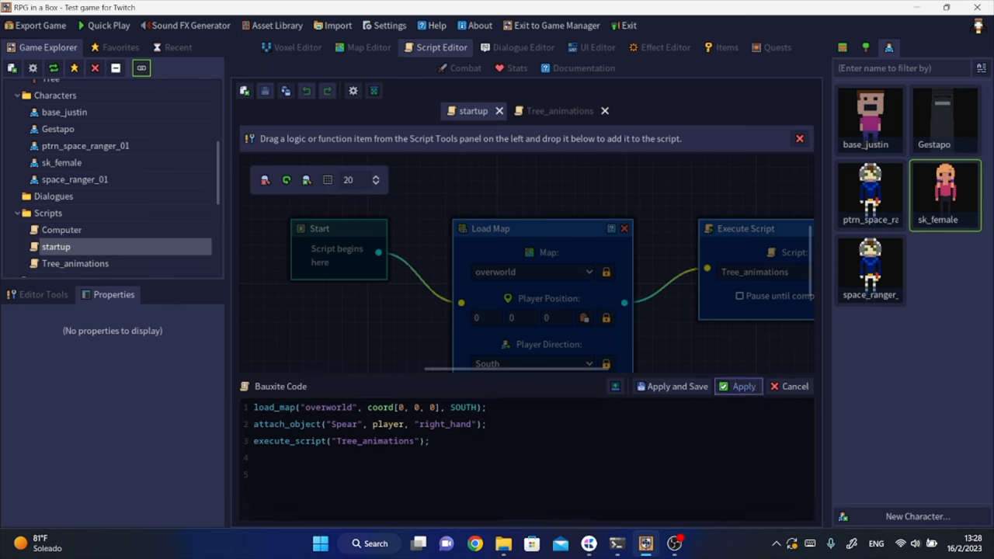
# Apply and save the startup script loading the overworld with the Spear in the player's right hand
pyautogui.click(658, 47)
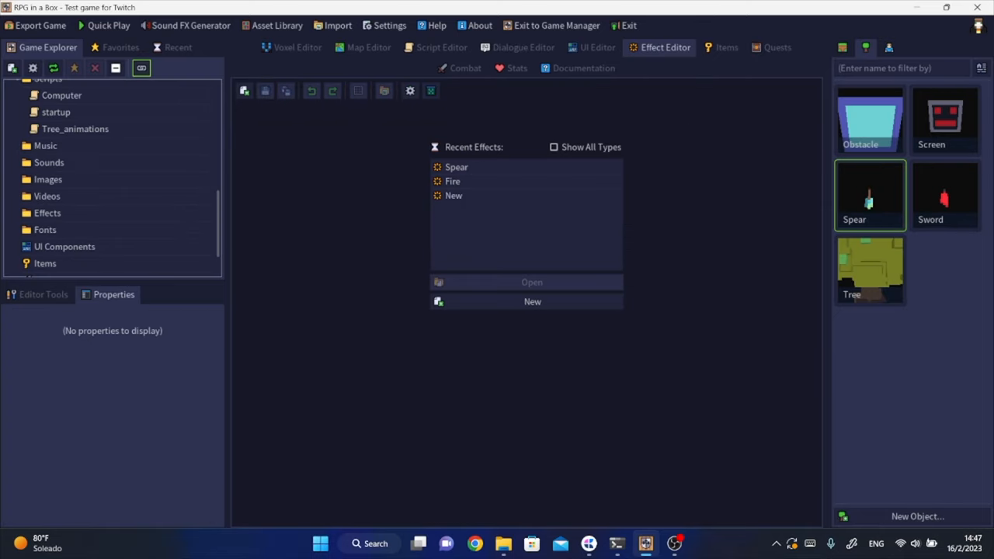
# Create a new Flame-preset particle effect named Spear
pyautogui.click(532, 302)
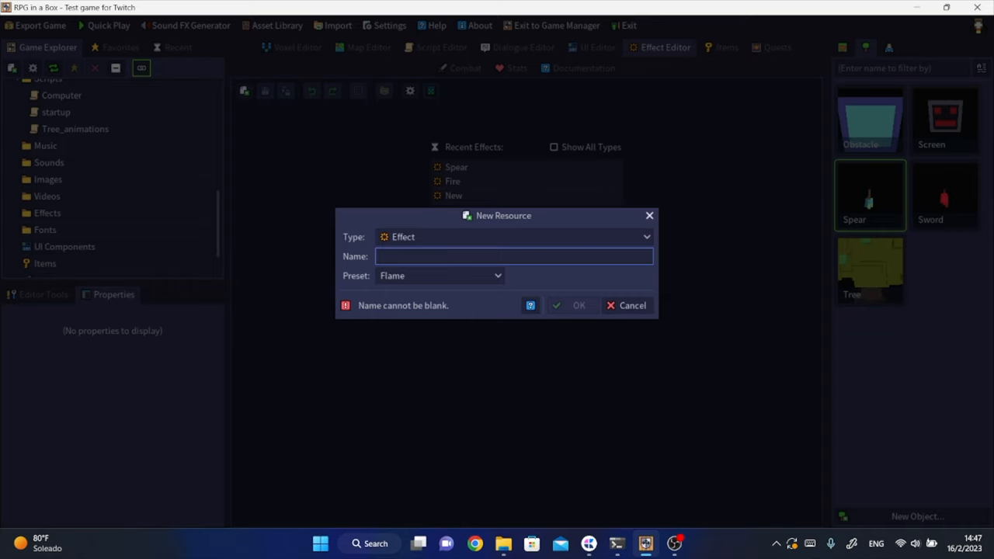
pyautogui.write('Spear')
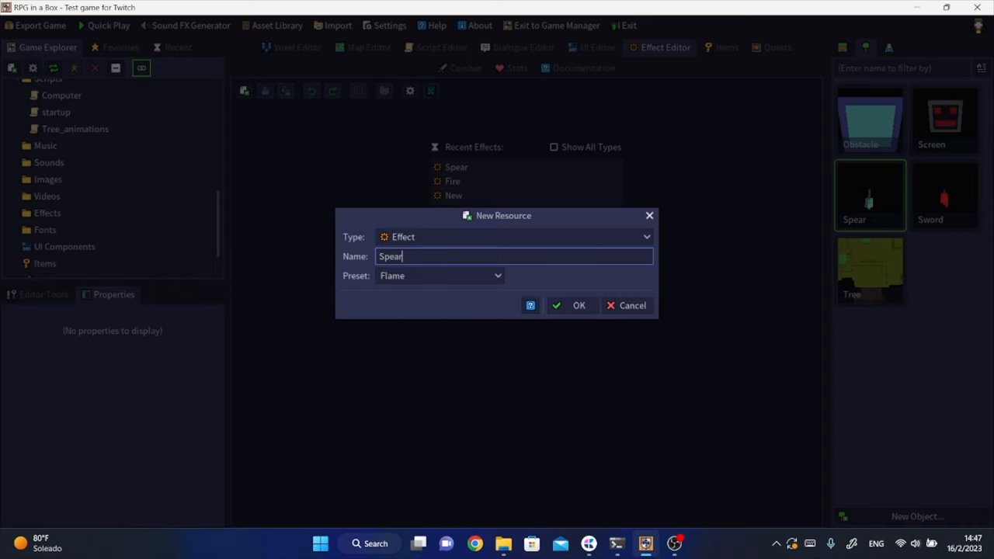
pyautogui.click(578, 305)
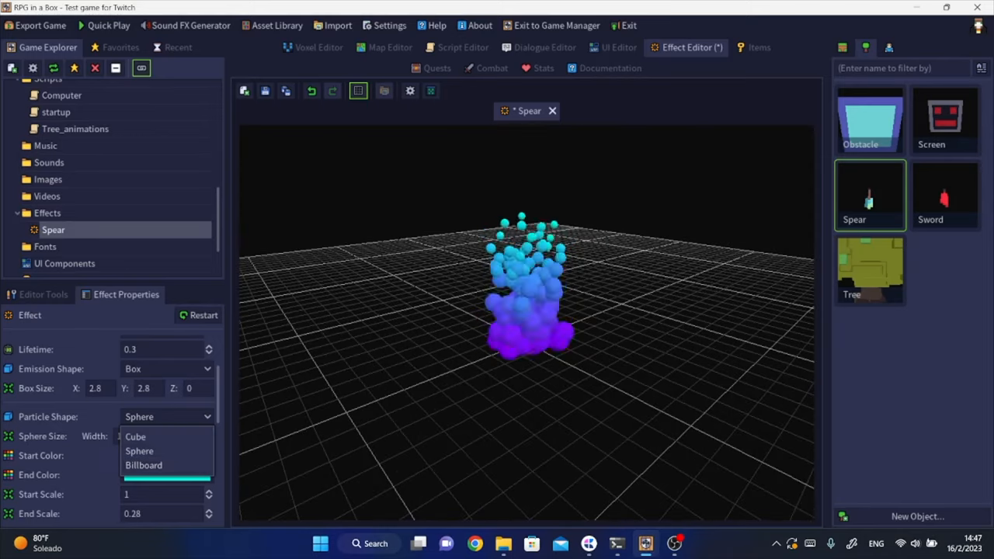
# Keep sphere particles and set the start colour to magenta, then return to the Spear model
pyautogui.click(139, 451)
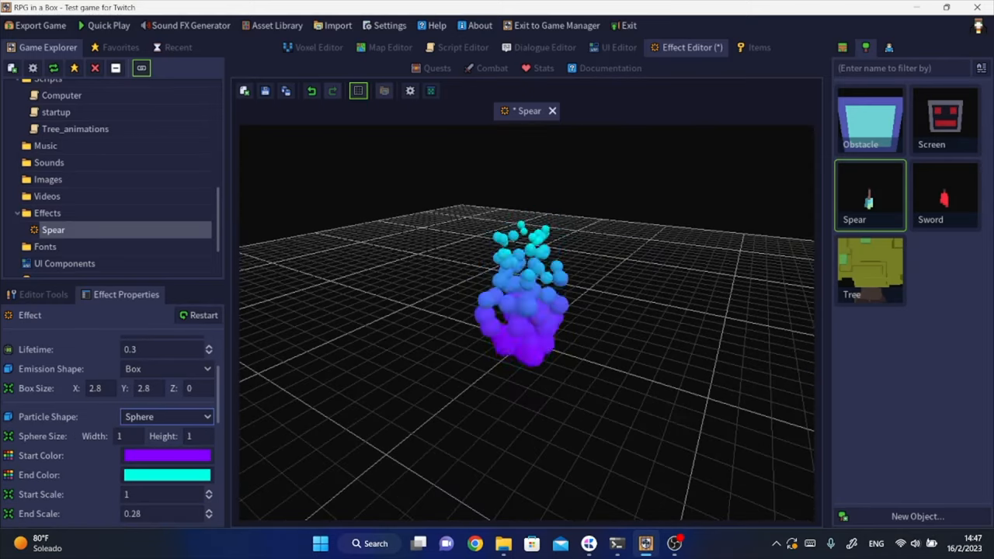
pyautogui.scroll(-3)
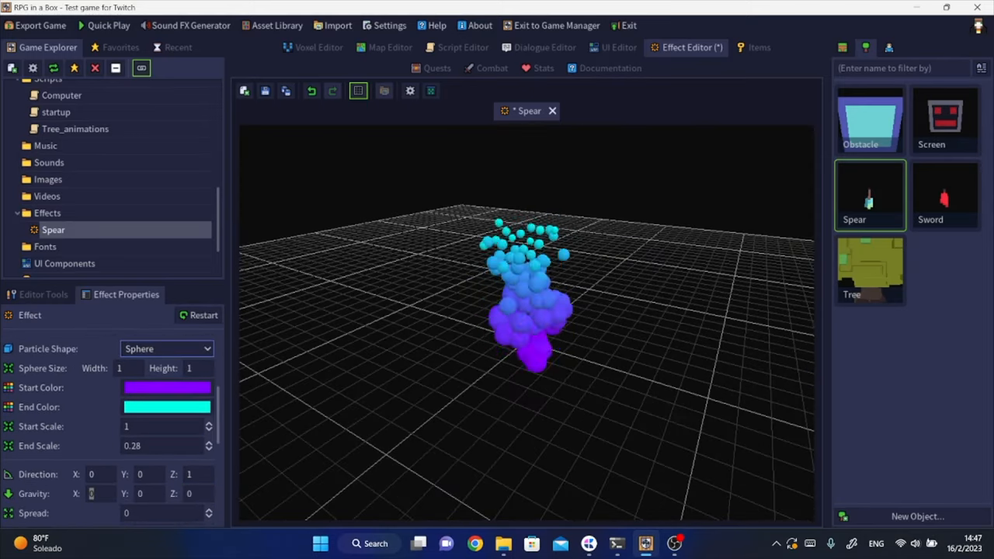
pyautogui.click(167, 388)
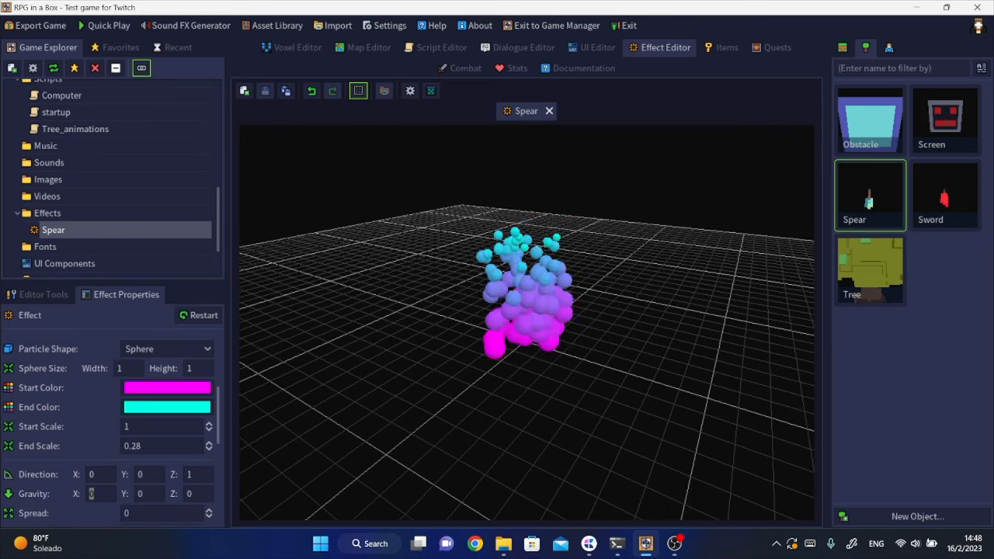
pyautogui.click(296, 48)
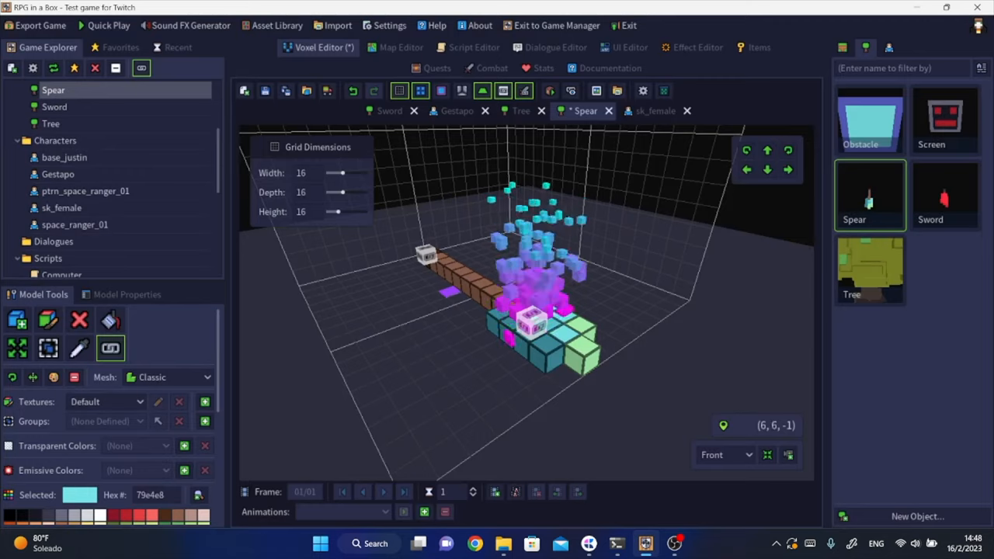
# Attach the Spear flame effect at the spearhead with X rotation 90 and scale factor 1.5
pyautogui.click(126, 294)
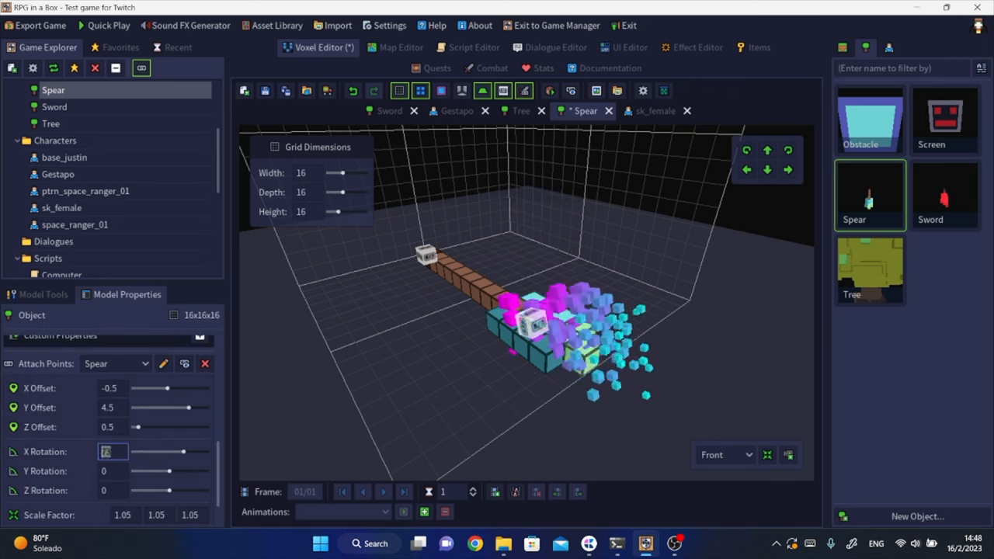
pyautogui.moveTo(159, 451); pyautogui.dragTo(186, 451)
pyautogui.write('1.5')
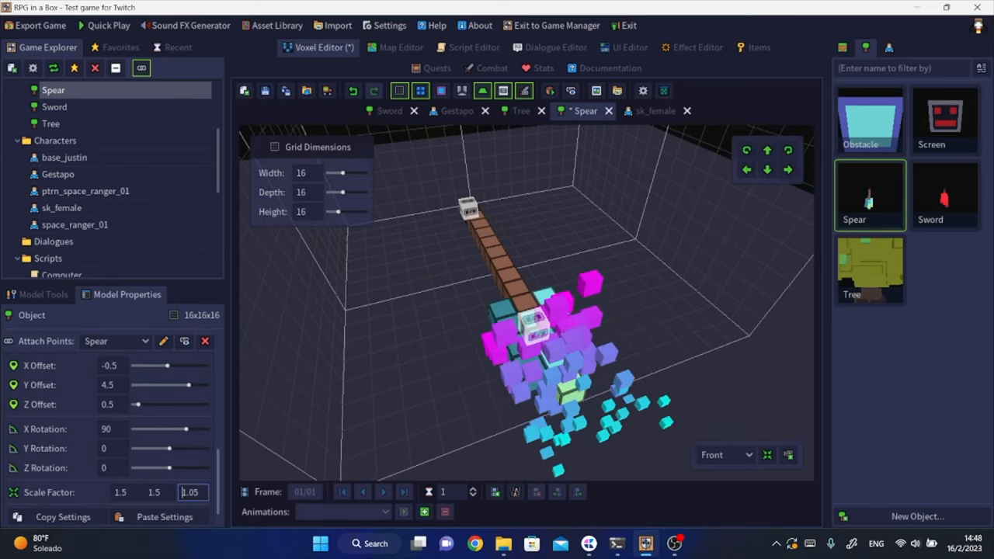
pyautogui.click(108, 26)
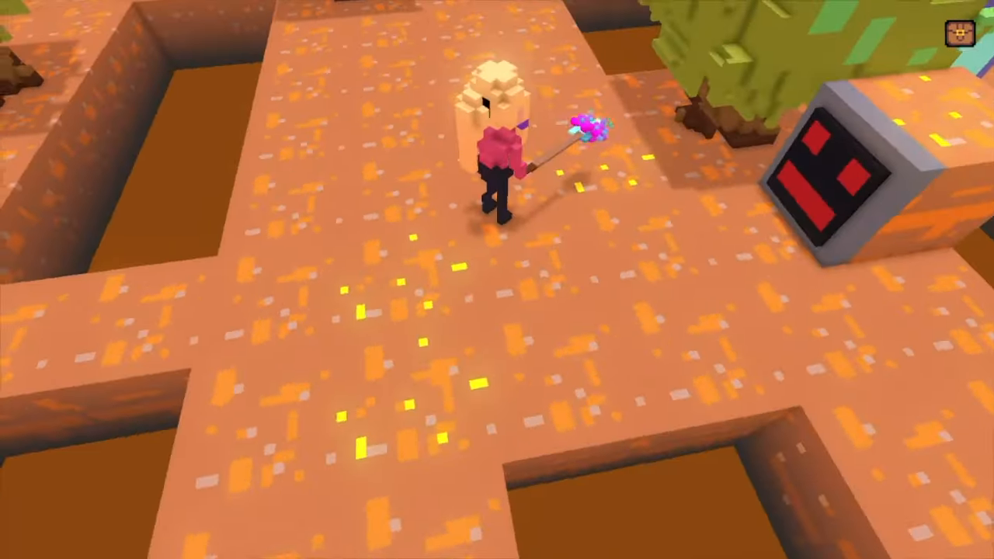
pyautogui.moveTo(497, 279)
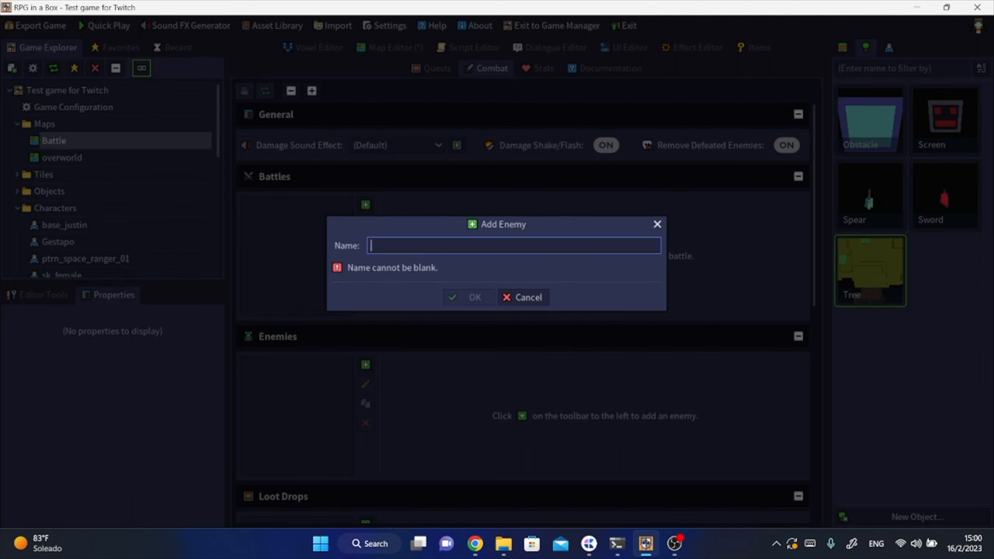
# Add a Guard enemy and a new battle Battle01
pyautogui.write('Guard')
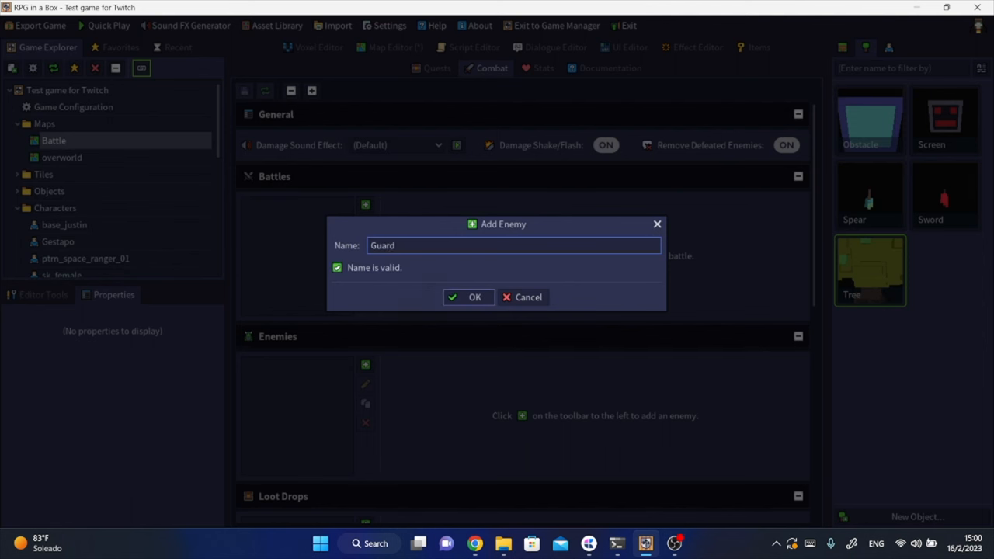
pyautogui.click(469, 297)
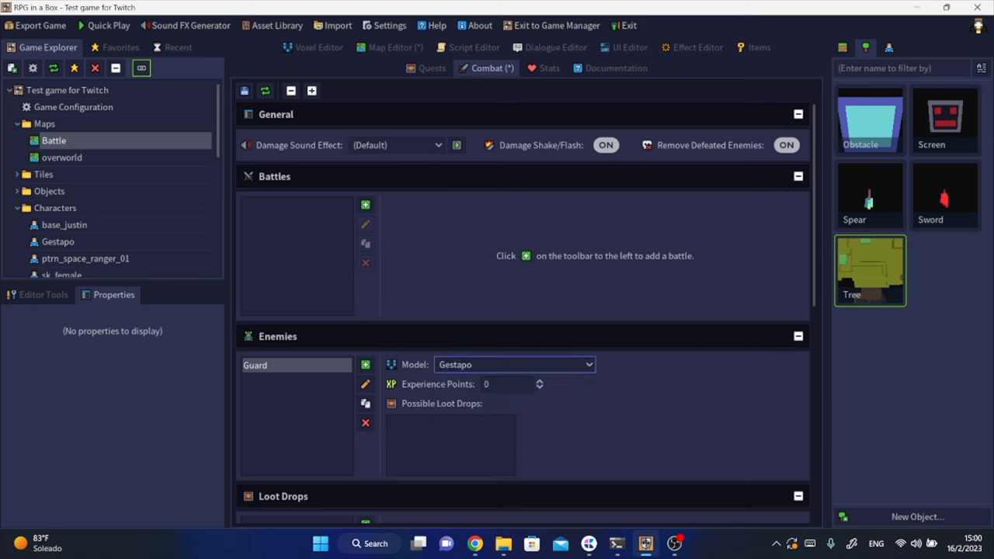
pyautogui.click(365, 204)
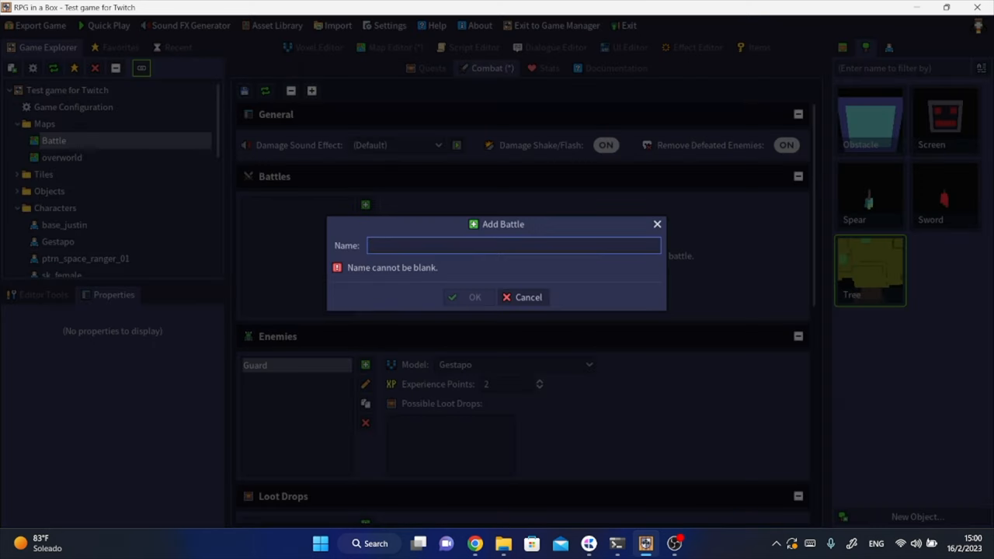
pyautogui.click(474, 296)
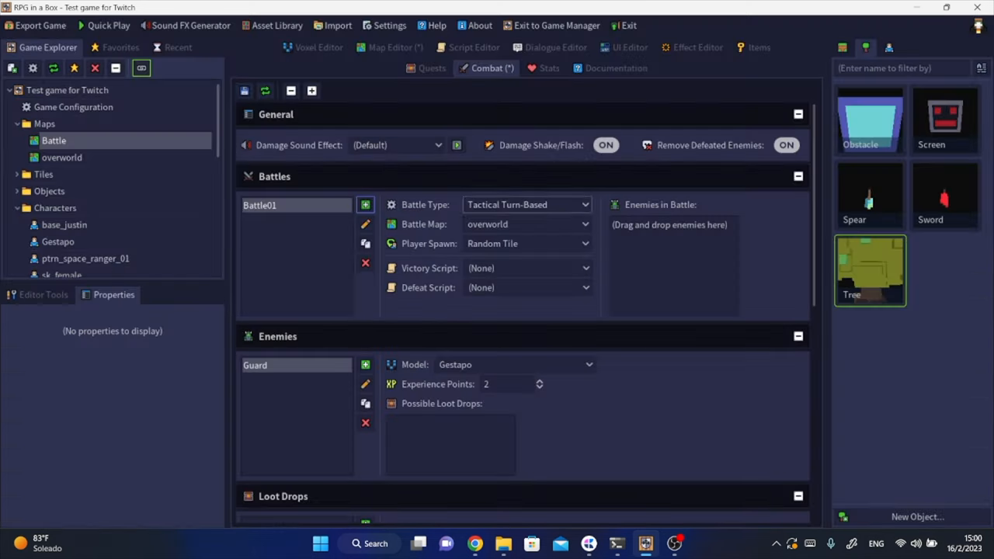
# Make Battle01 menu-driven turn-based, save combat settings, and return to the overworld map
pyautogui.click(585, 205)
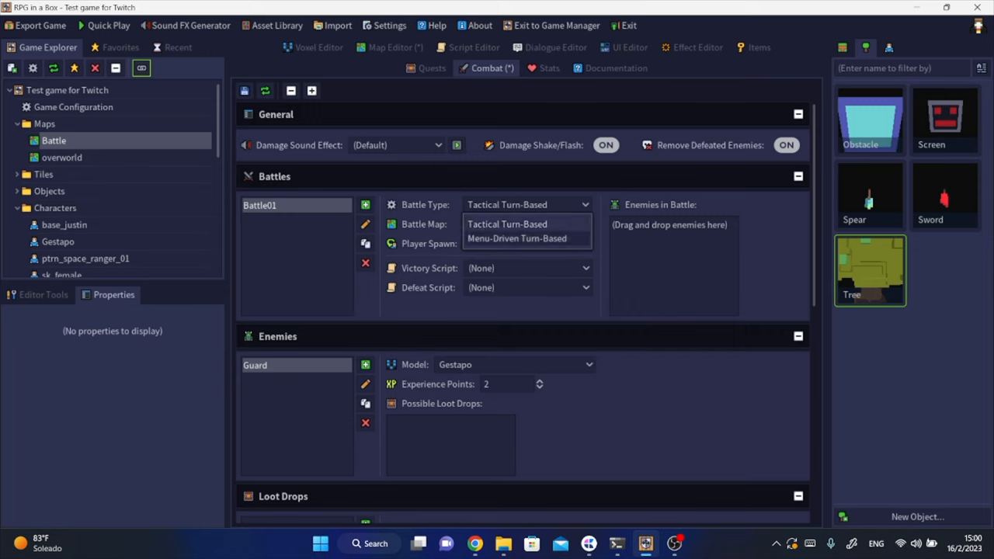
pyautogui.click(517, 239)
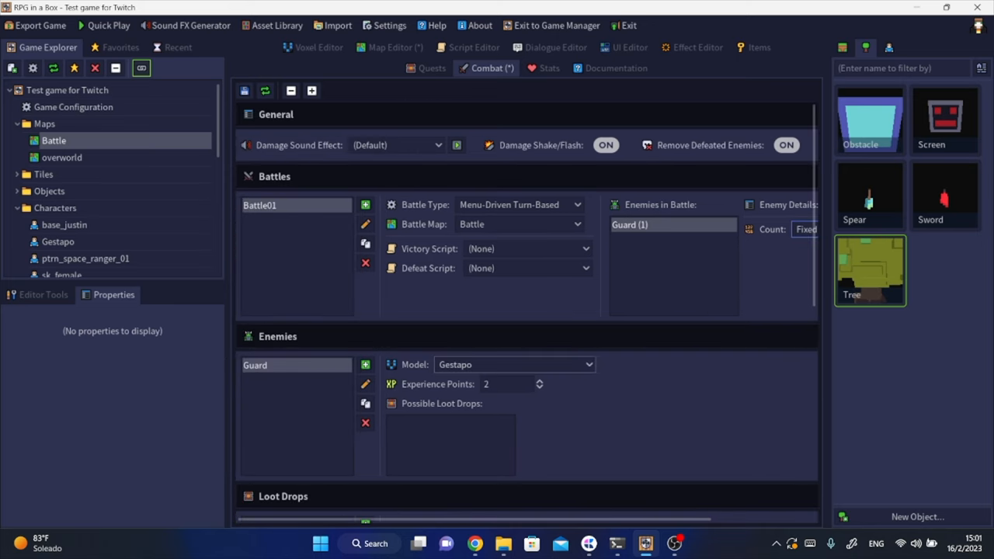
pyautogui.click(244, 90)
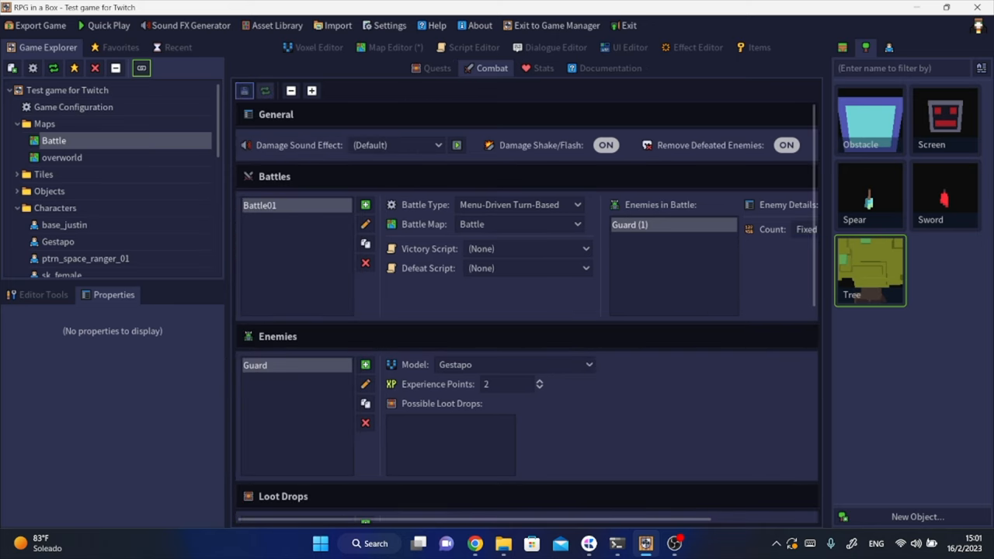
pyautogui.click(389, 48)
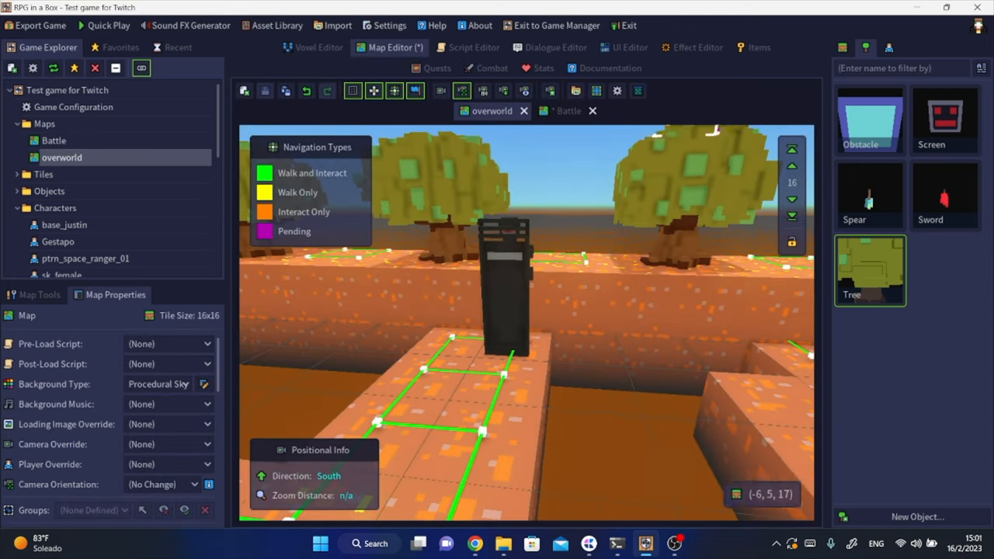
# Playtest the spear fight against the guards, then bring up the Gestapo entity's settings
pyautogui.click(501, 295)
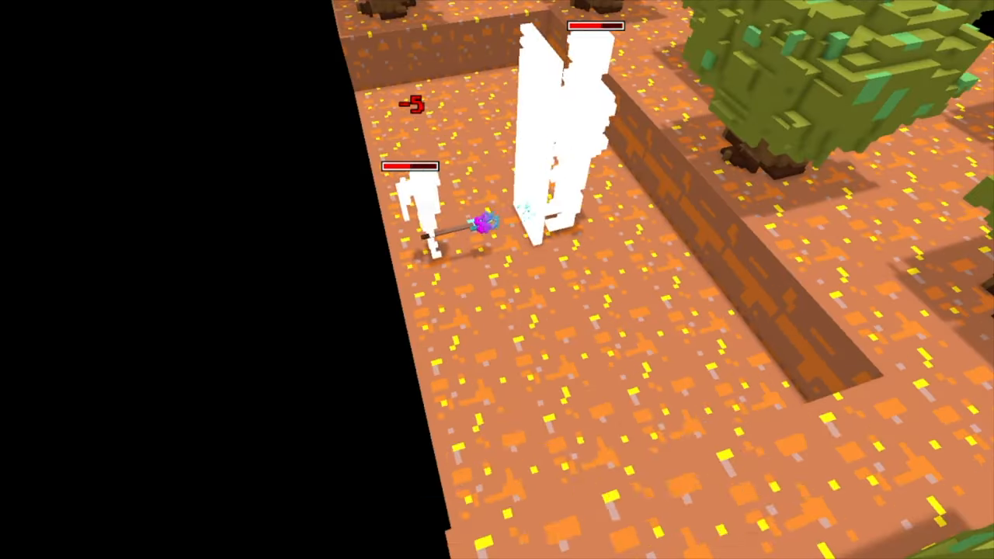
pyautogui.moveTo(497, 280)
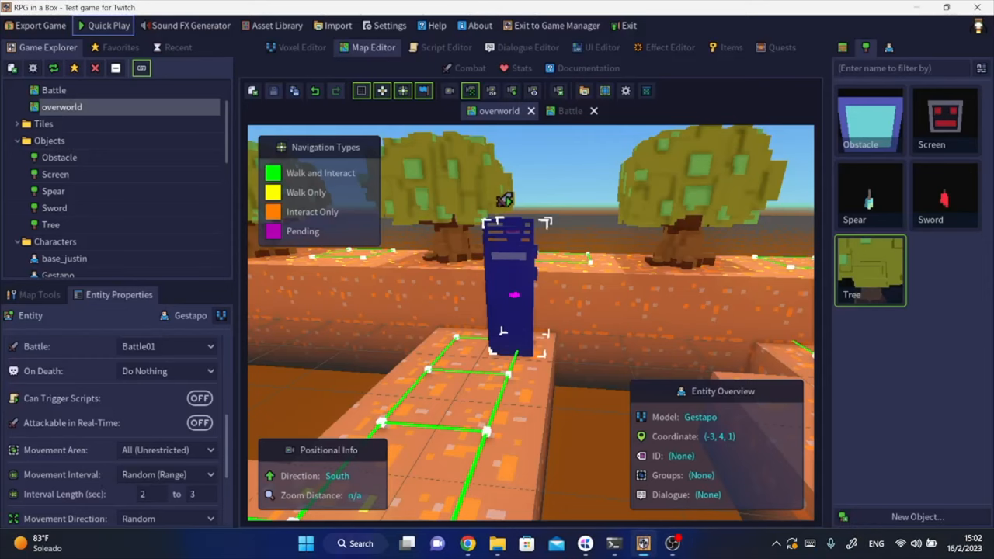
pyautogui.click(465, 67)
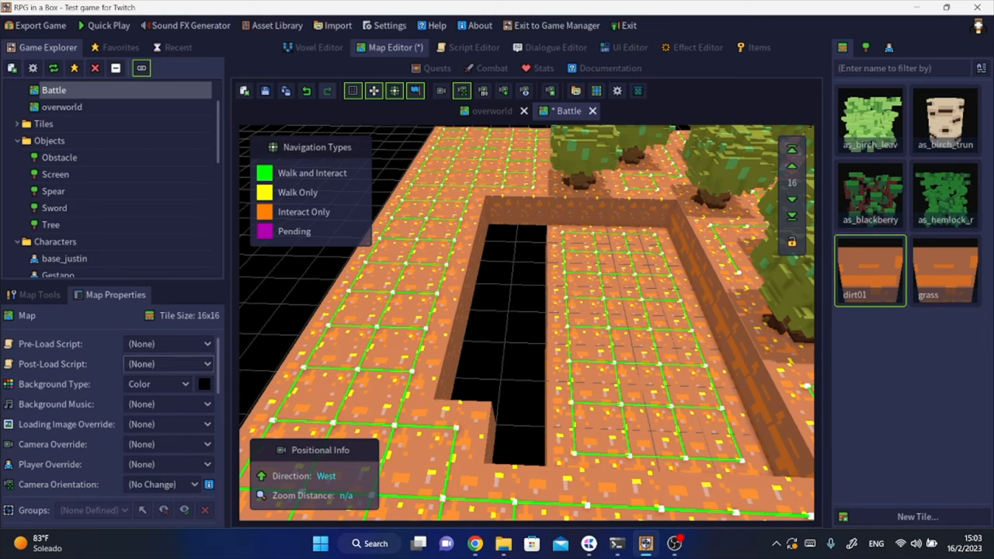
# Paint dirt floor tiles over the black pit in the Battle map using Box placement
pyautogui.click(37, 294)
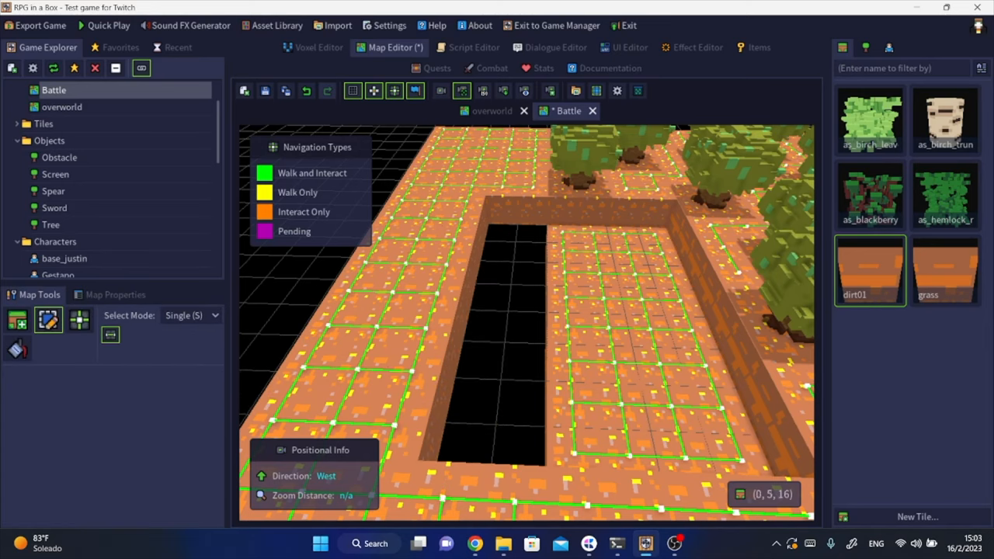
pyautogui.click(17, 319)
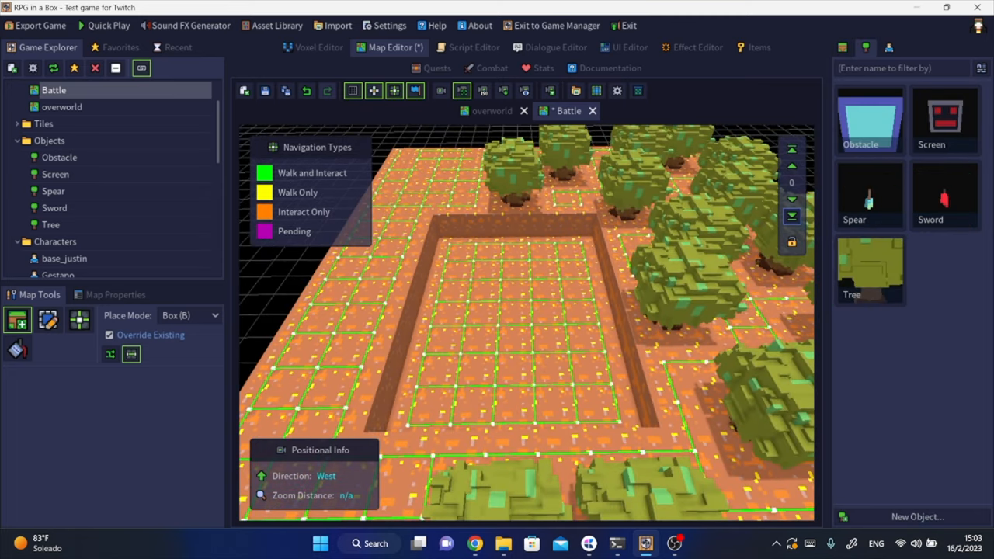
pyautogui.click(869, 270)
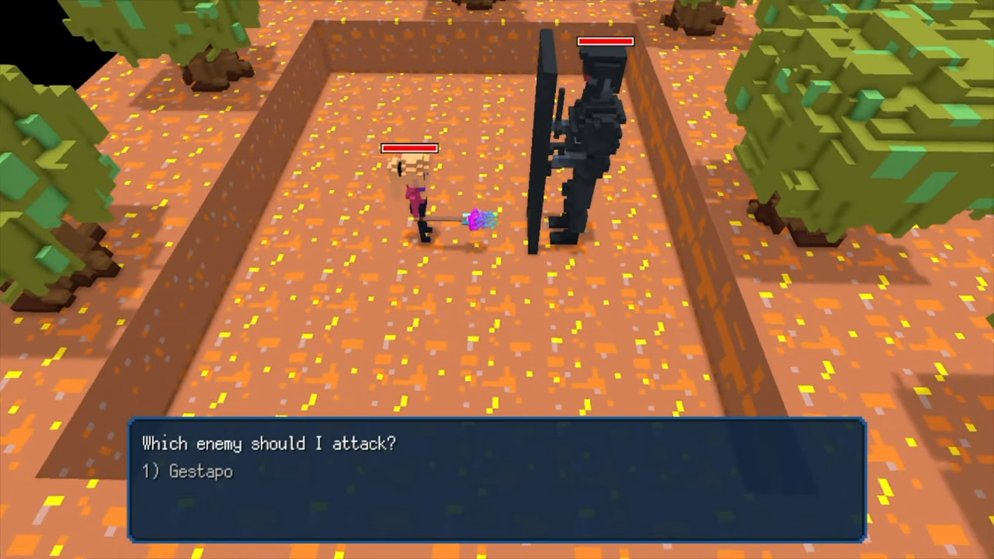
# Choose the Gestapo guard as the attack target in the turn-based battle
pyautogui.press('1')
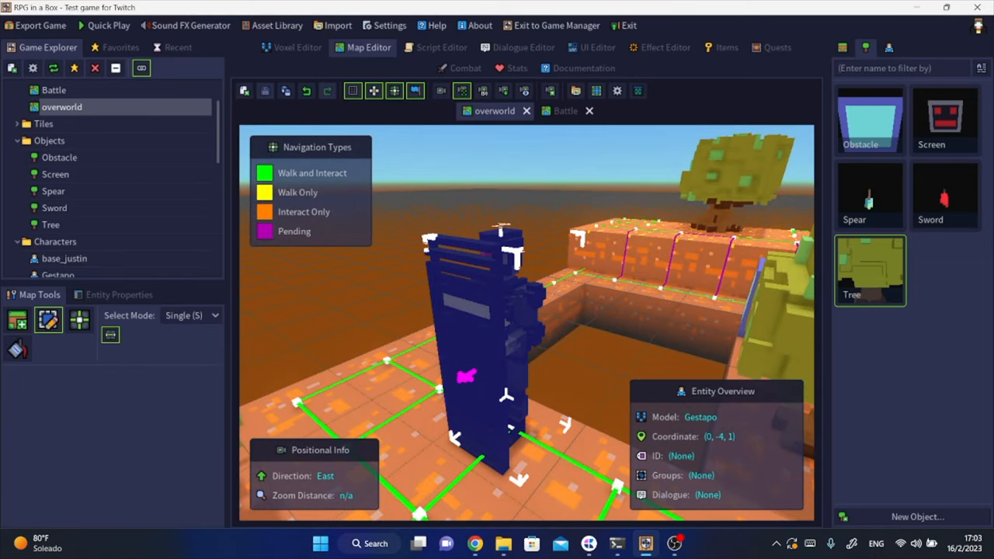
# Set the Gestapo guard Attackable in Real-Time and save the overworld map
pyautogui.click(119, 294)
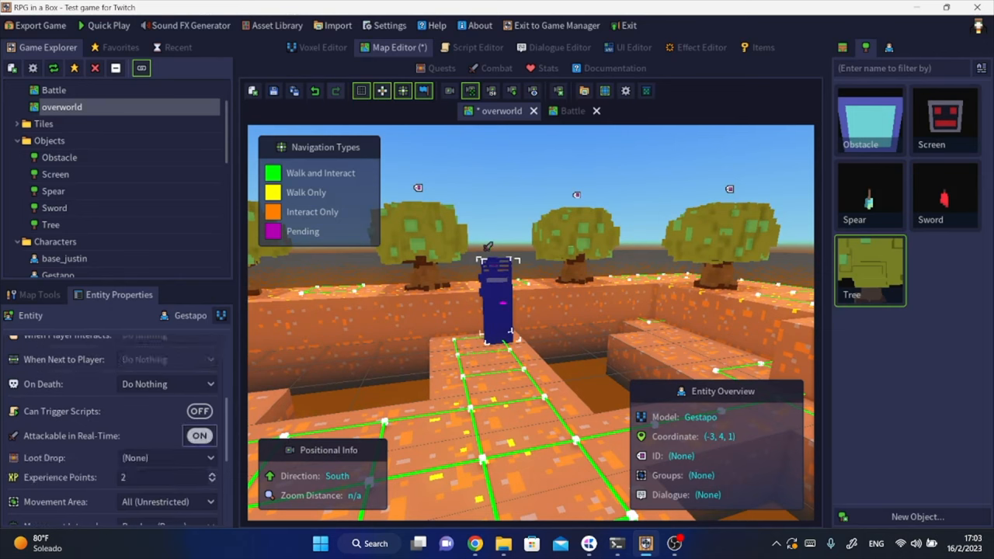
pyautogui.scroll(3)
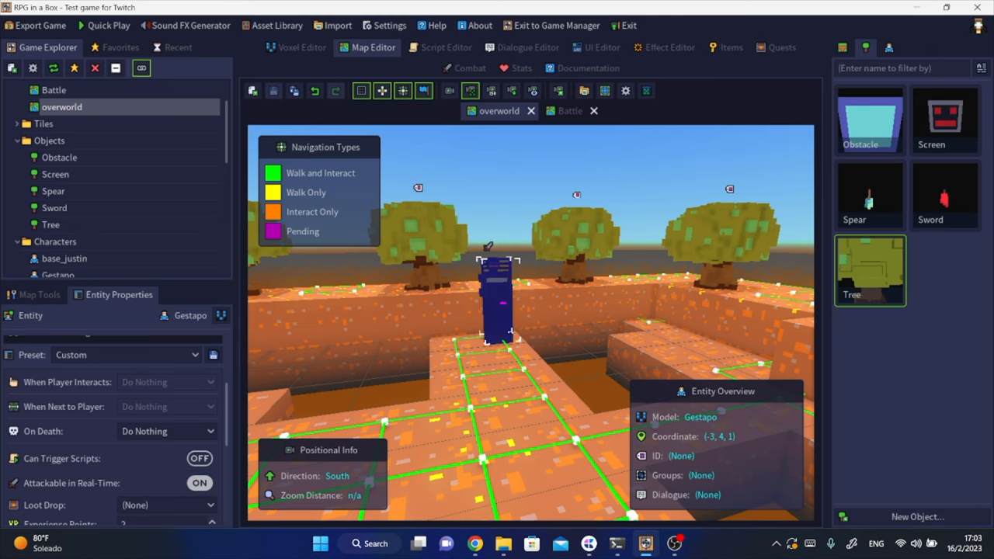
pyautogui.click(107, 26)
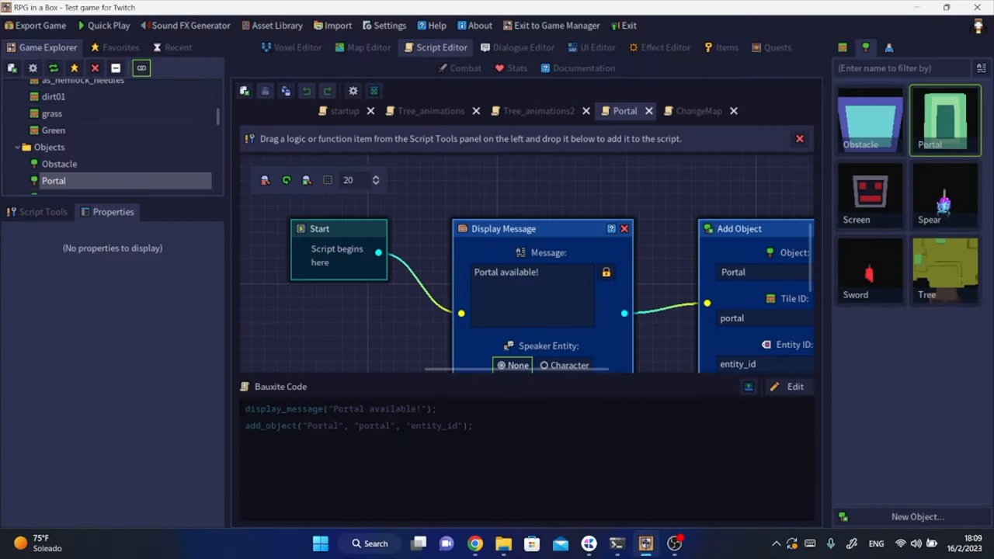
# Create a Portal script showing 'Portal available' then loading map Overworld02, and apply it
pyautogui.click(12, 67)
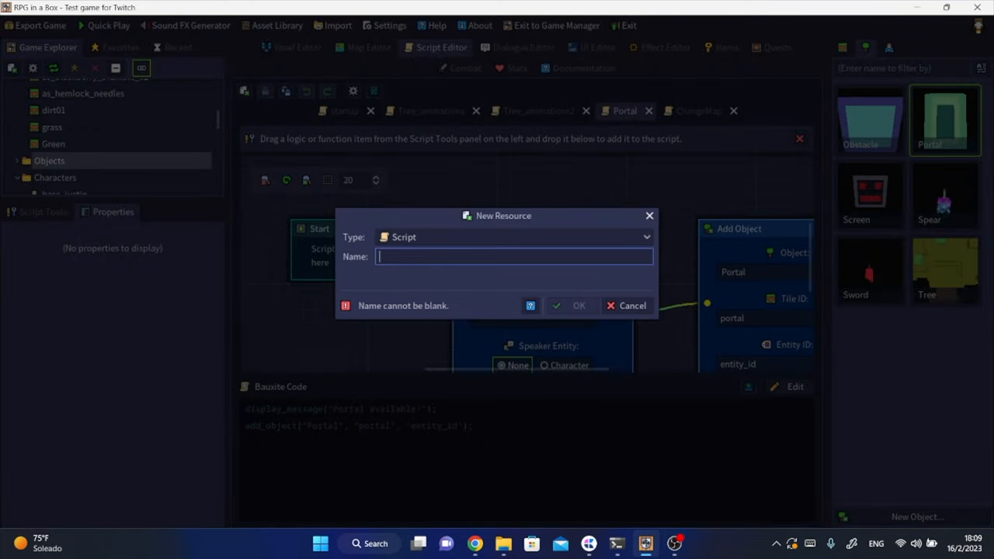
pyautogui.click(632, 305)
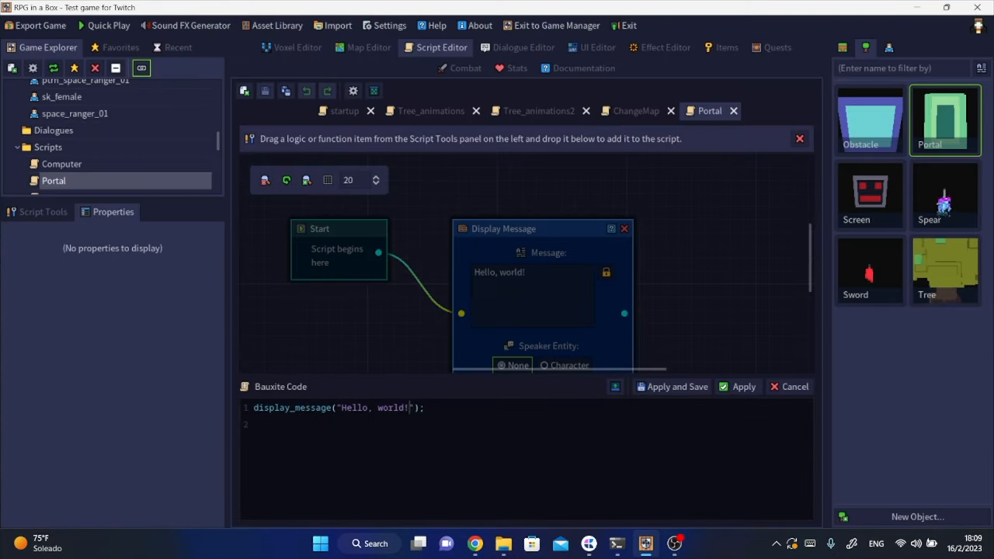
pyautogui.click(43, 212)
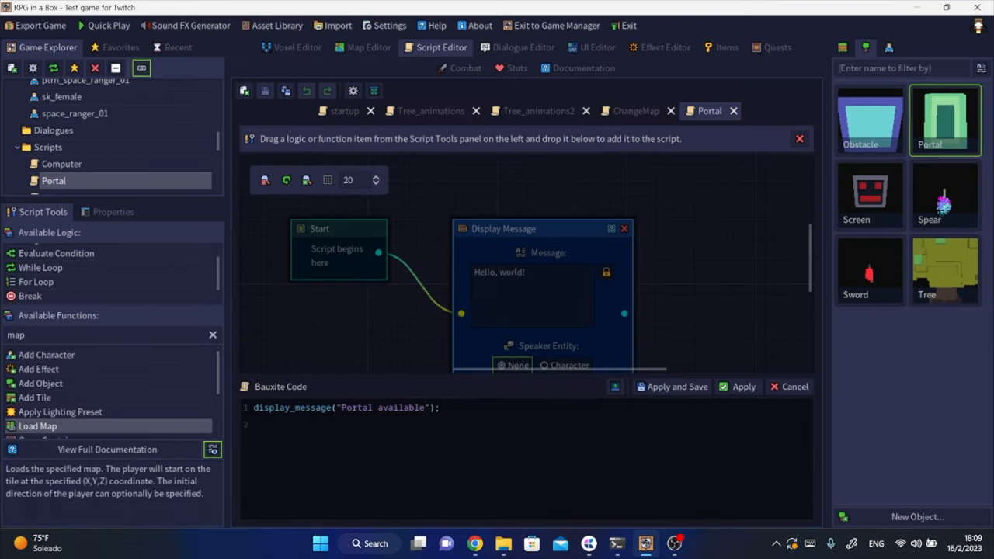
pyautogui.write('change ma')
pyautogui.write('load')
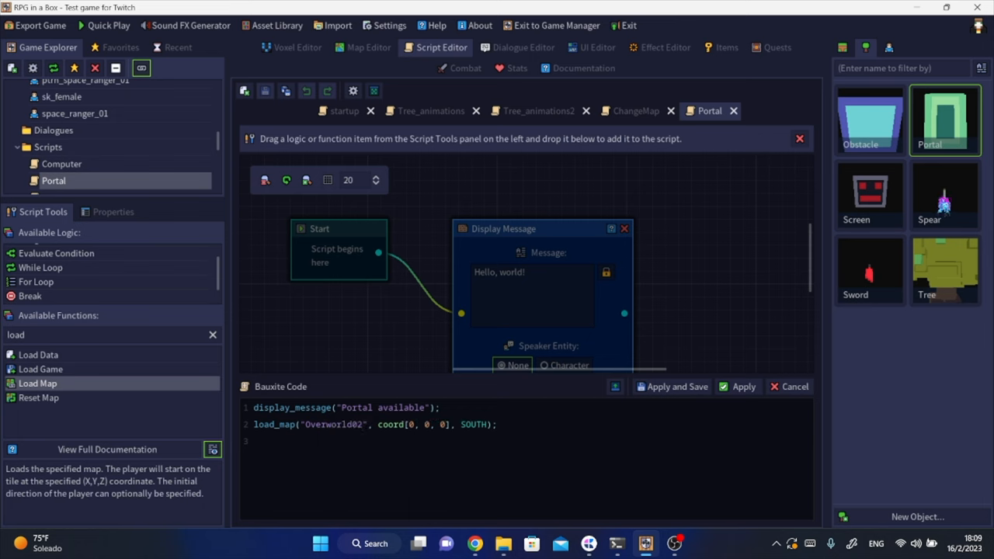
pyautogui.click(742, 386)
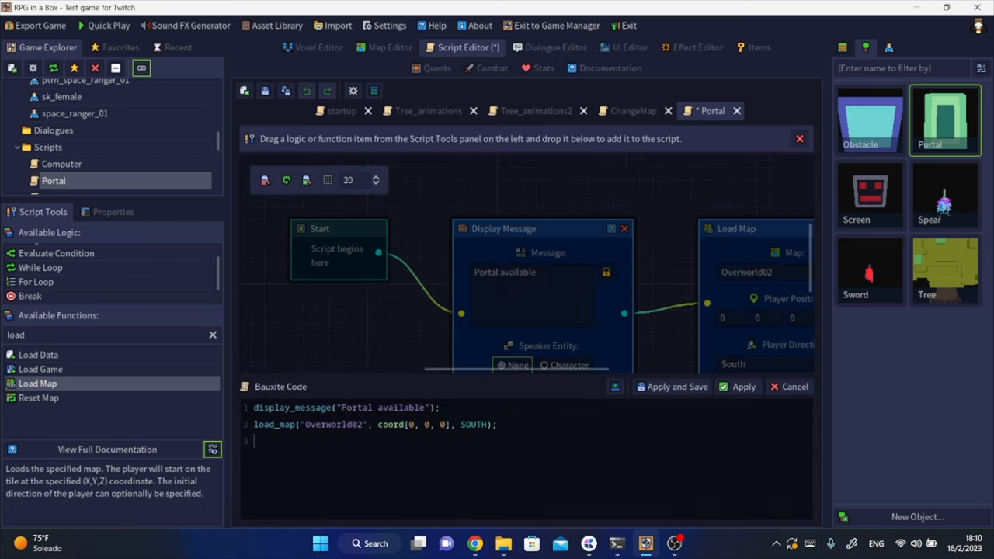
# Start a new EnemyKill script
pyautogui.click(743, 386)
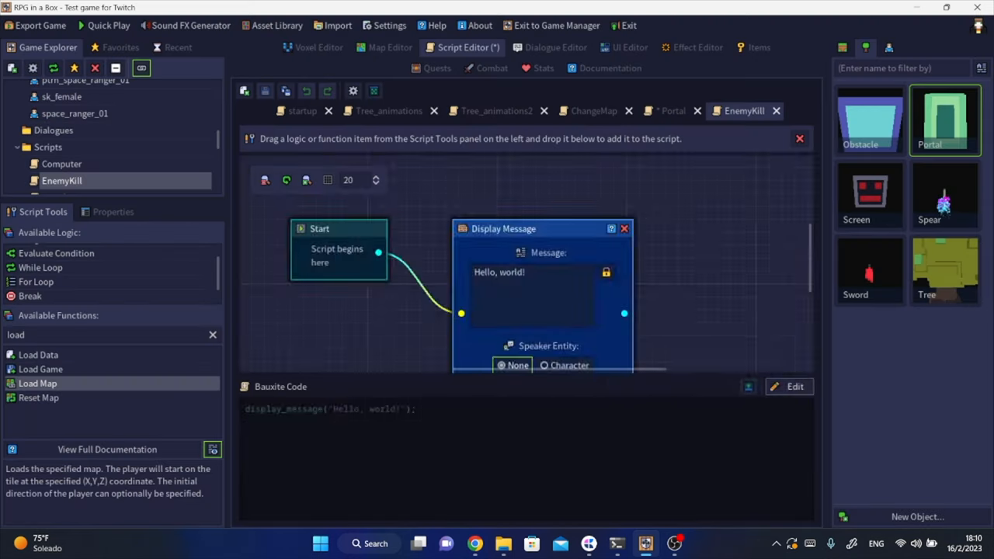
# Add an Add Object step placing the Portal object to the EnemyKill script
pyautogui.write('object')
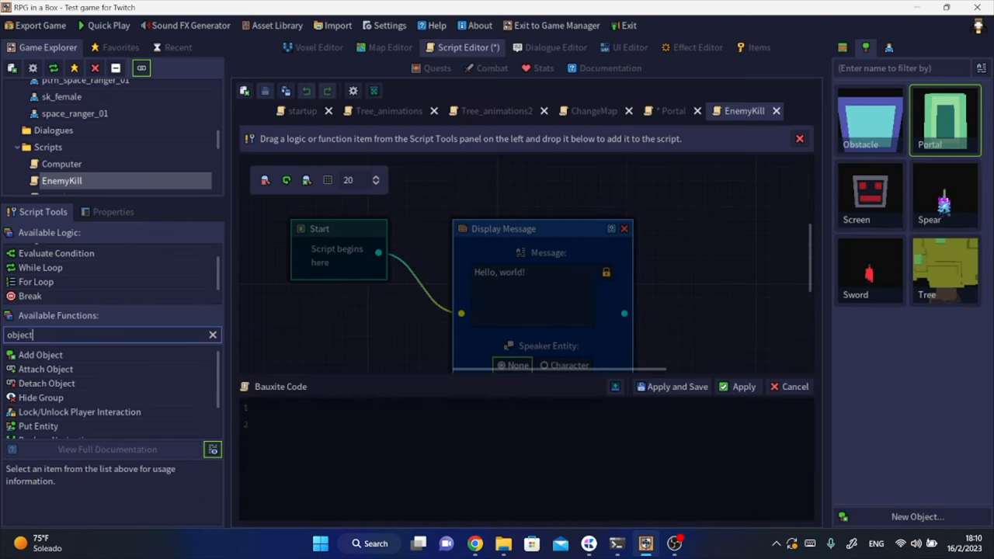
pyautogui.click(40, 355)
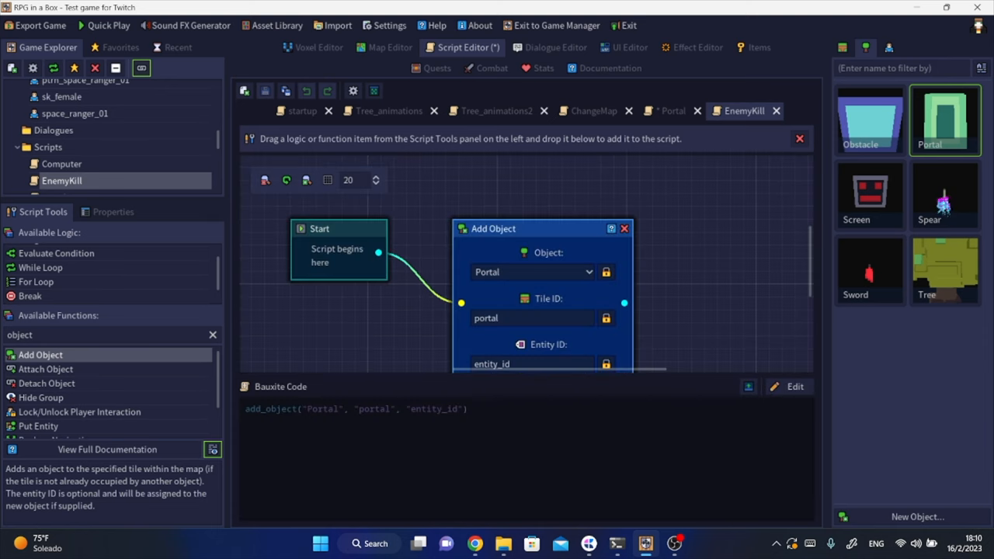
# Return to the Portal script and object, then bring up the overworld map with the portal
pyautogui.click(669, 110)
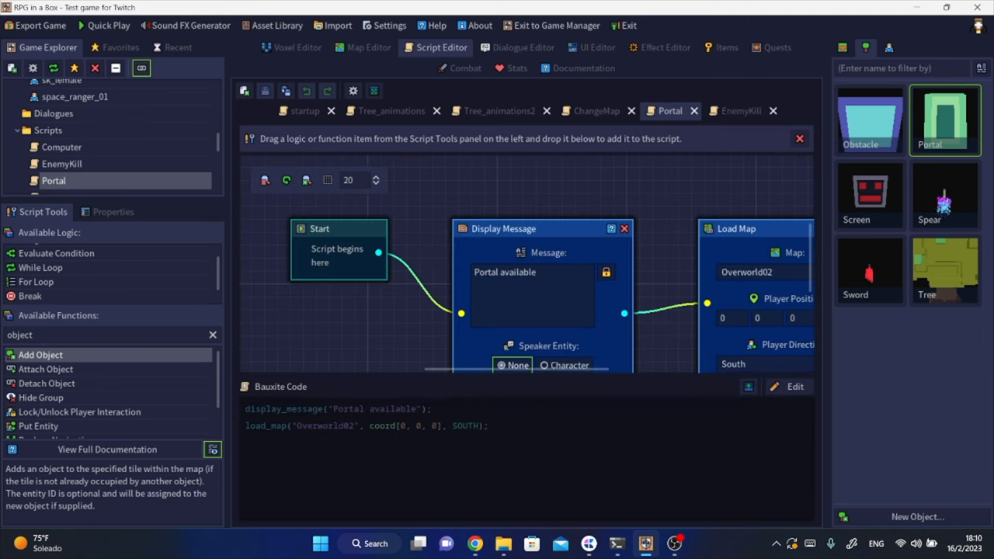
pyautogui.click(297, 47)
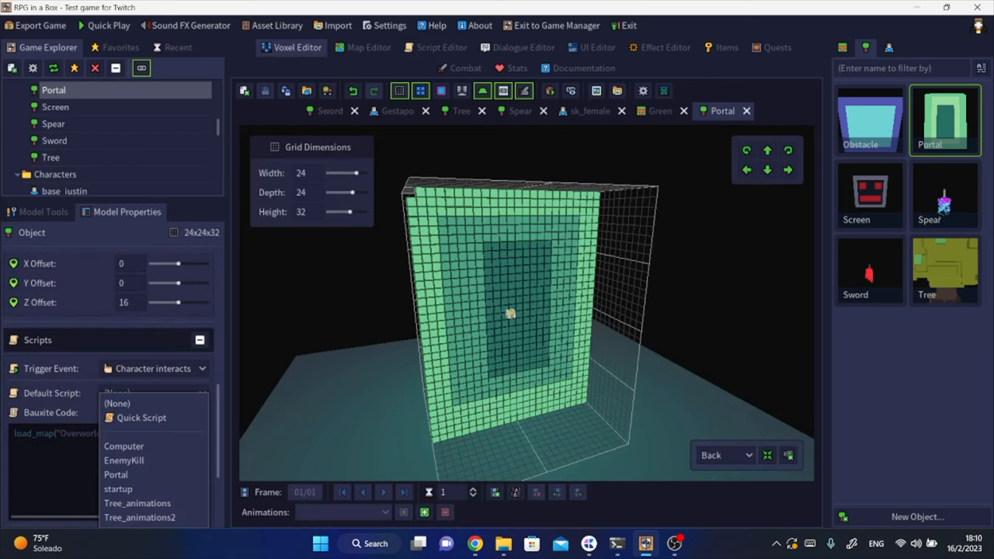
pyautogui.click(401, 47)
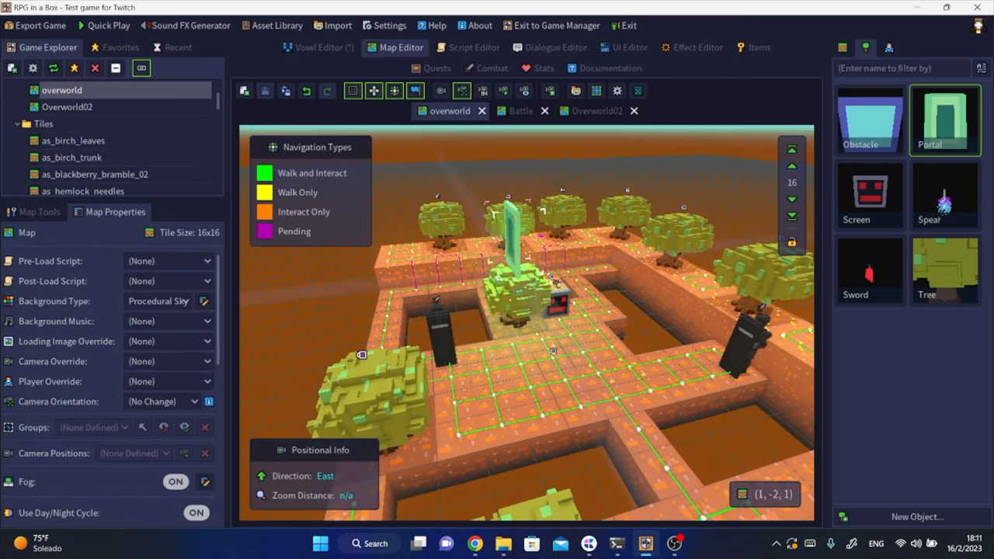